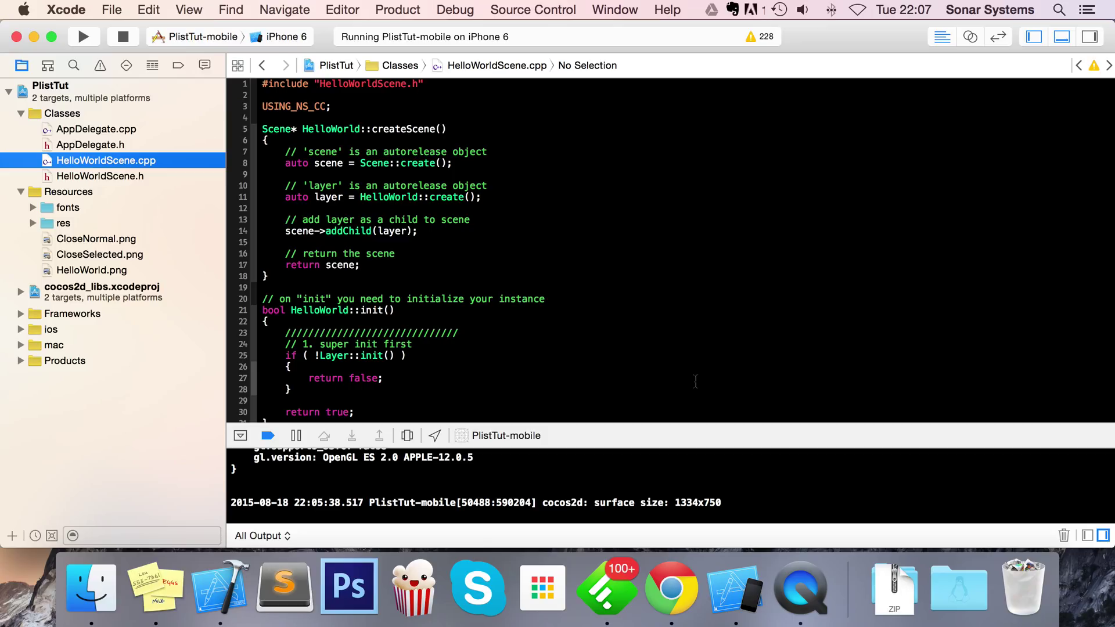
mouse_move(67, 270)
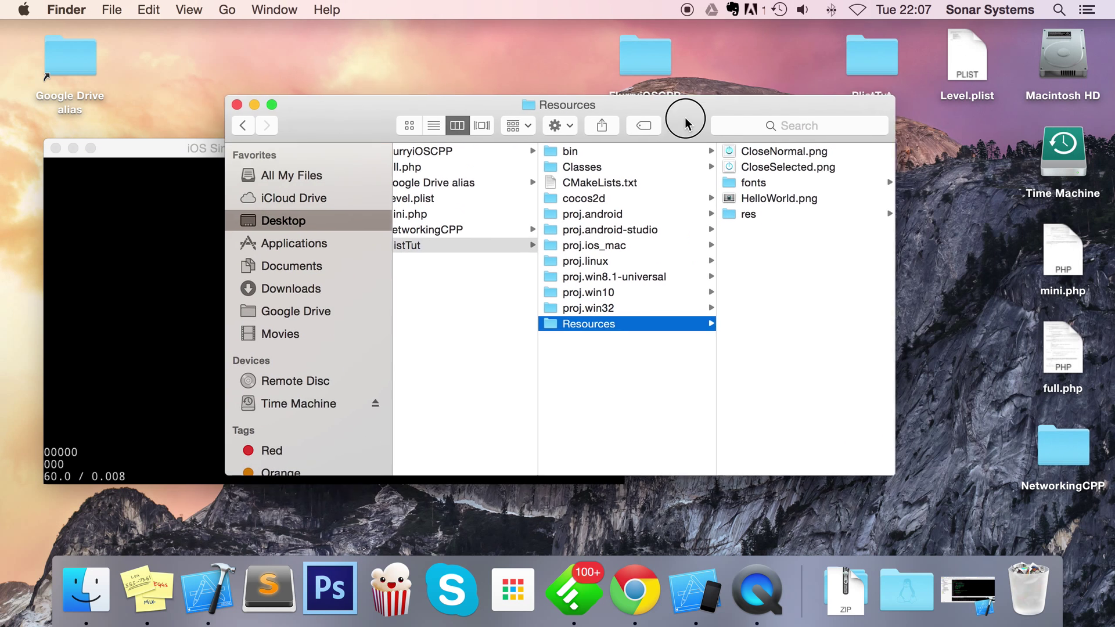
Step: Copy Level.plist from the desktop into the PlistTut project's Resources folder
click(966, 56)
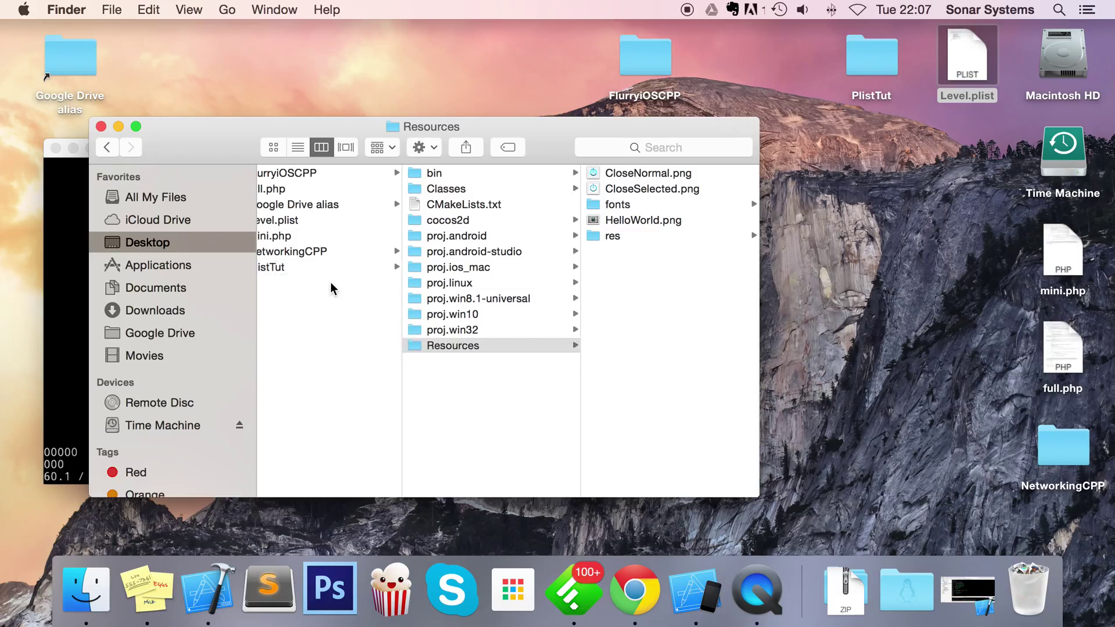
click(298, 267)
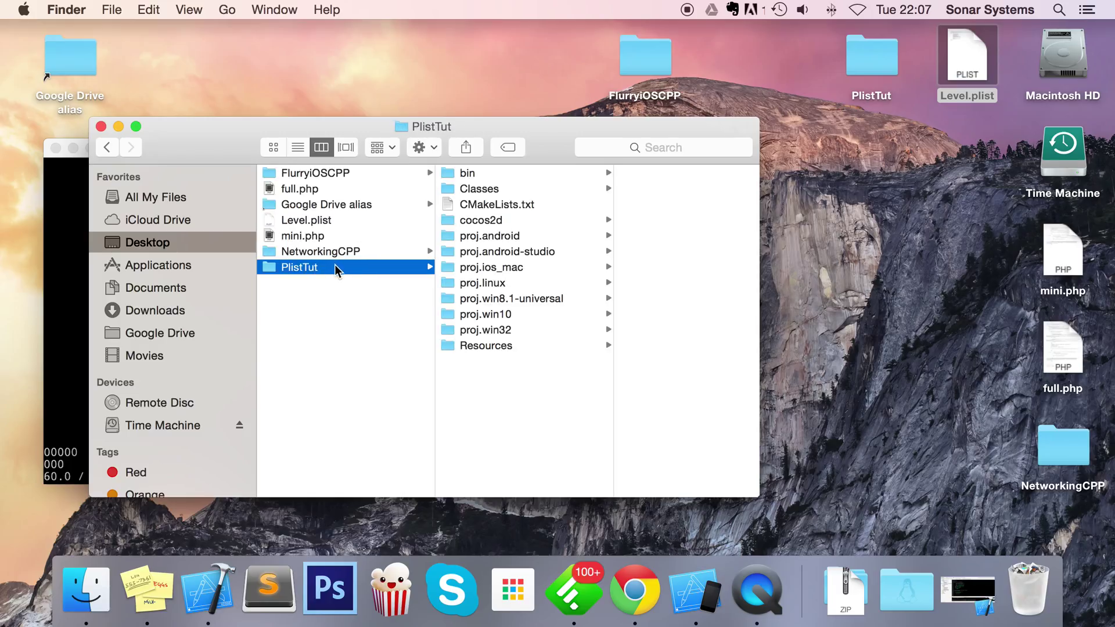
click(487, 345)
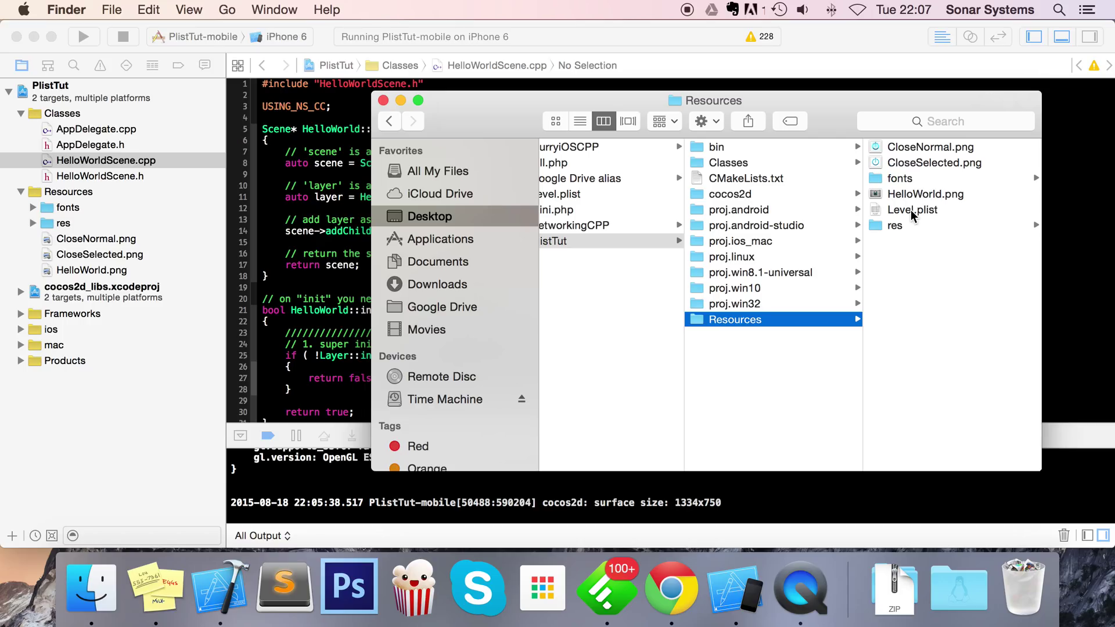
Step: Add Level.plist to the Resources group for the mobile target and view its five keys
drag(912, 209, 149, 273)
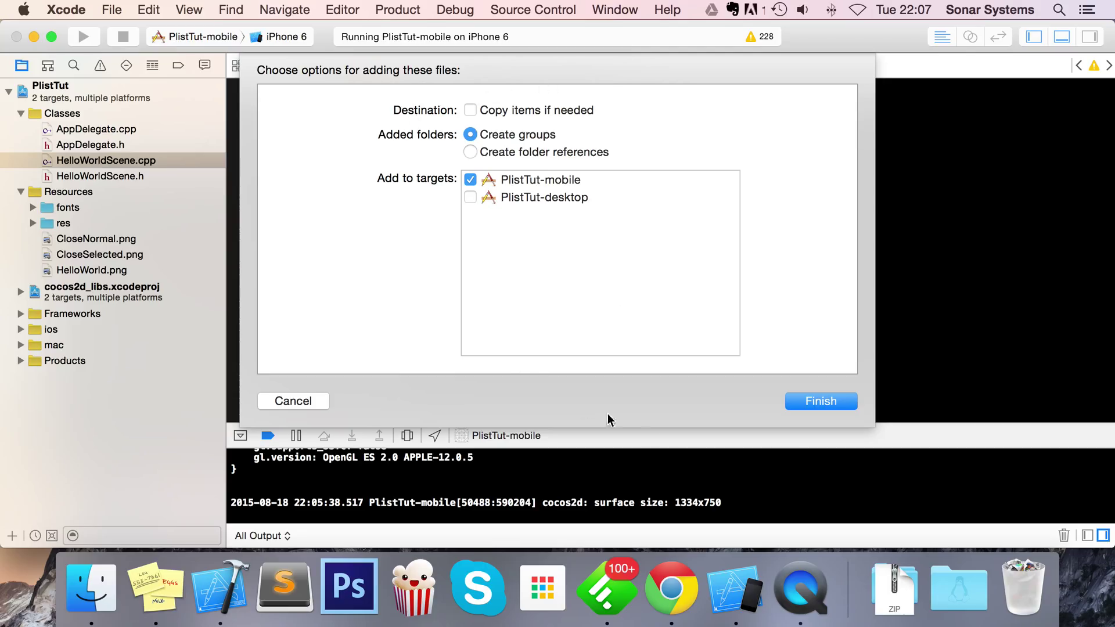
click(820, 401)
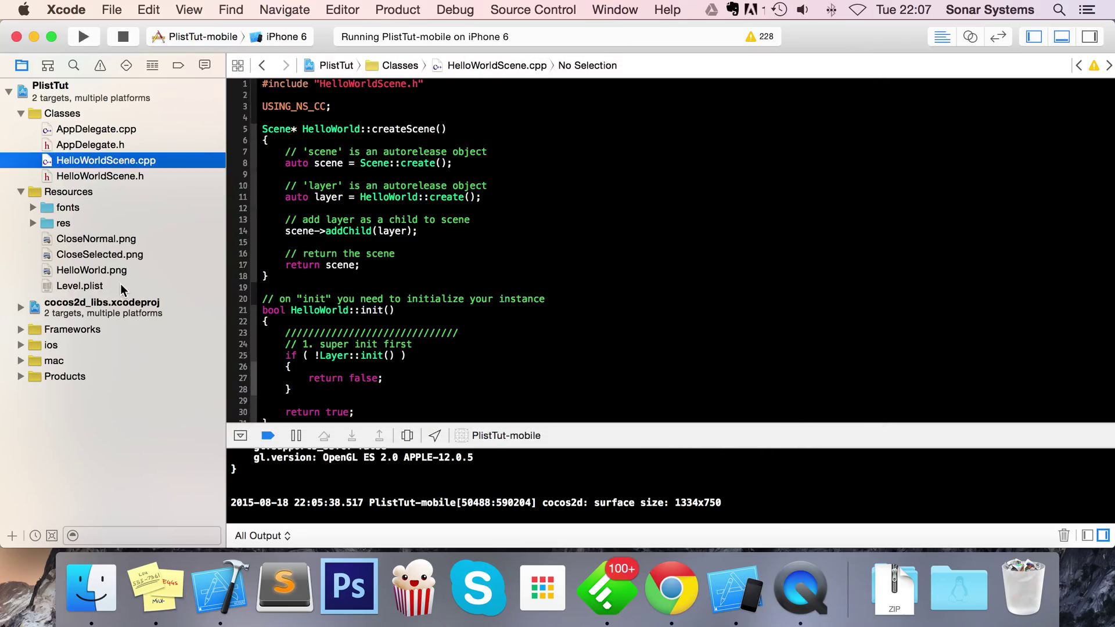
click(79, 285)
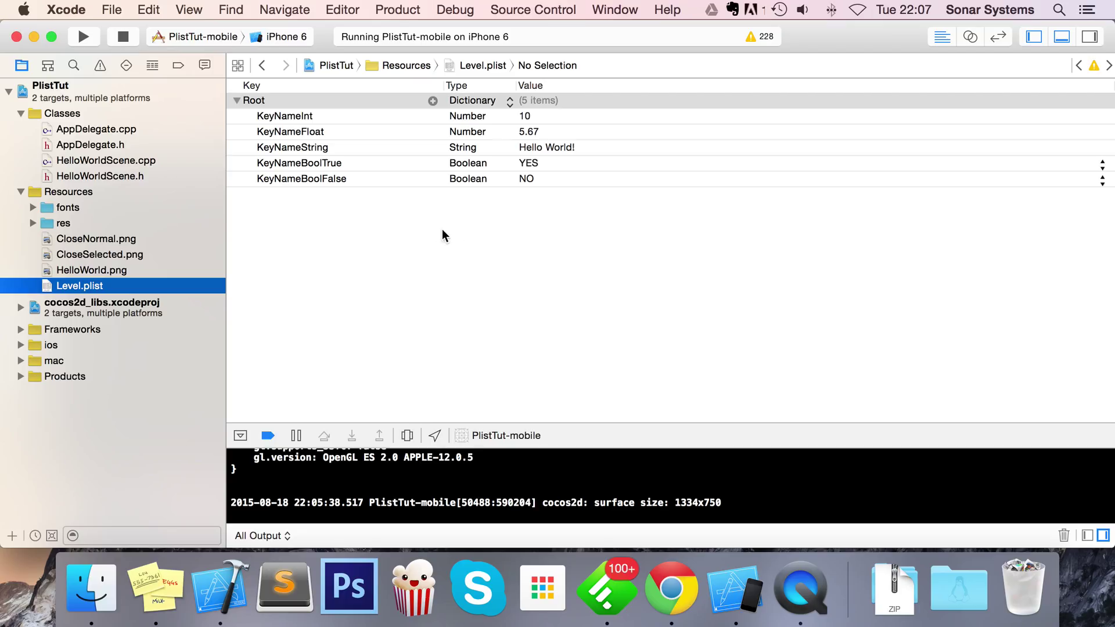
mouse_move(276, 116)
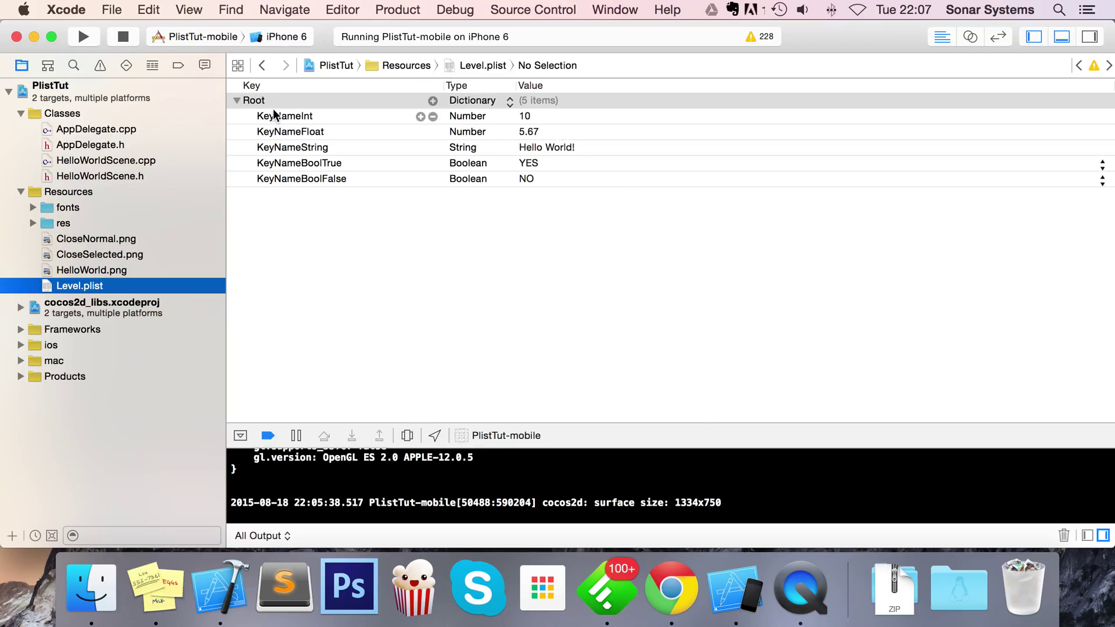
mouse_move(315, 126)
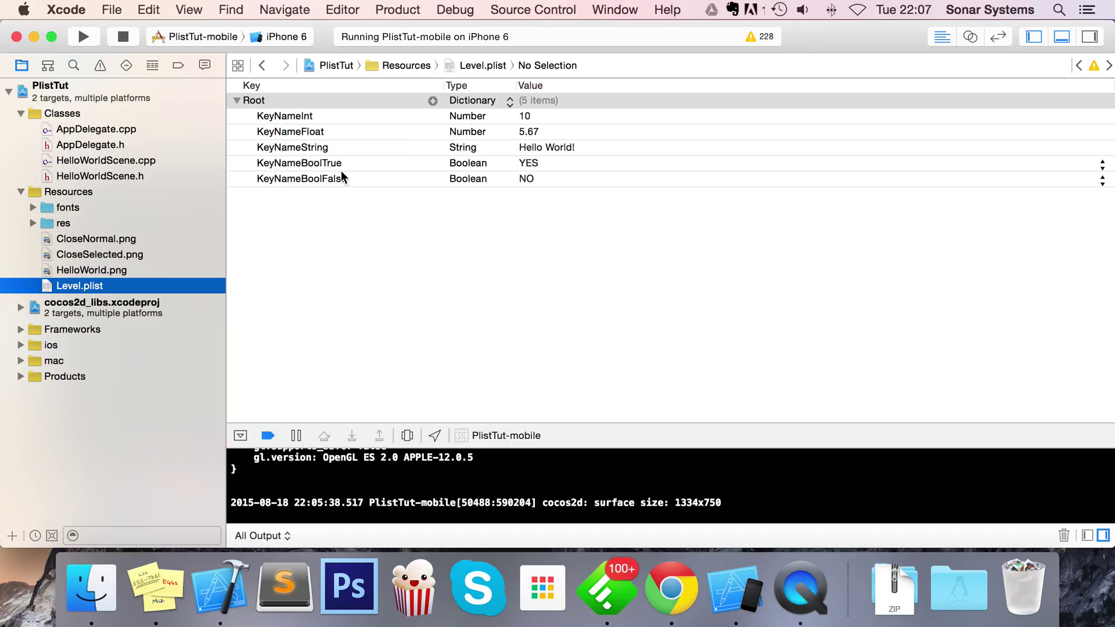
mouse_move(341, 193)
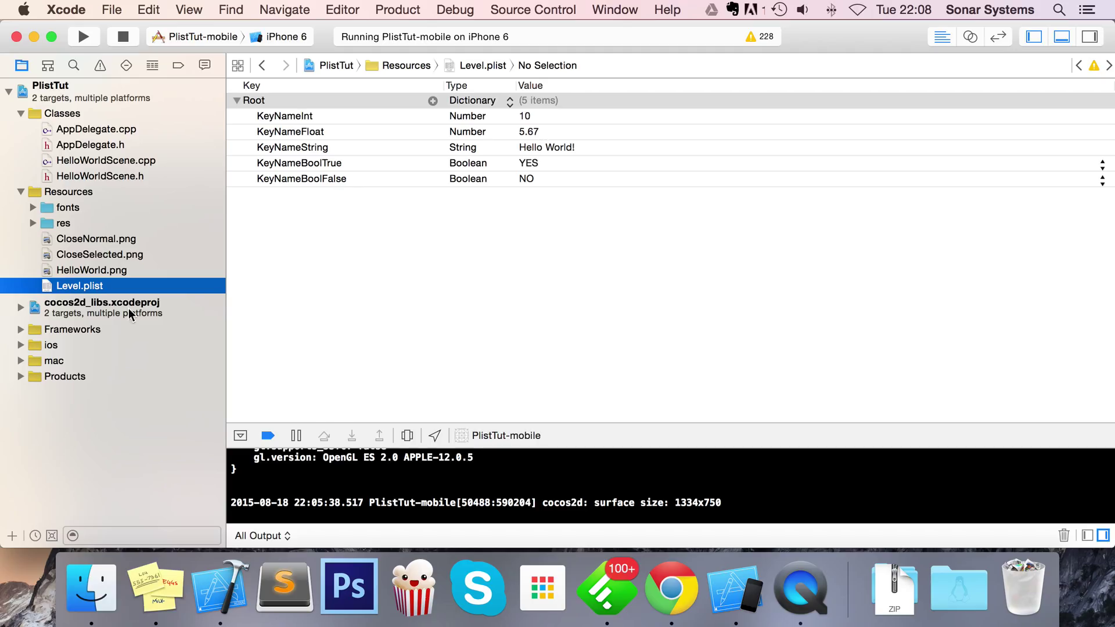
Step: In HelloWorldScene.cpp init, declare __String *filename = __String::create("Level.plist")
click(106, 161)
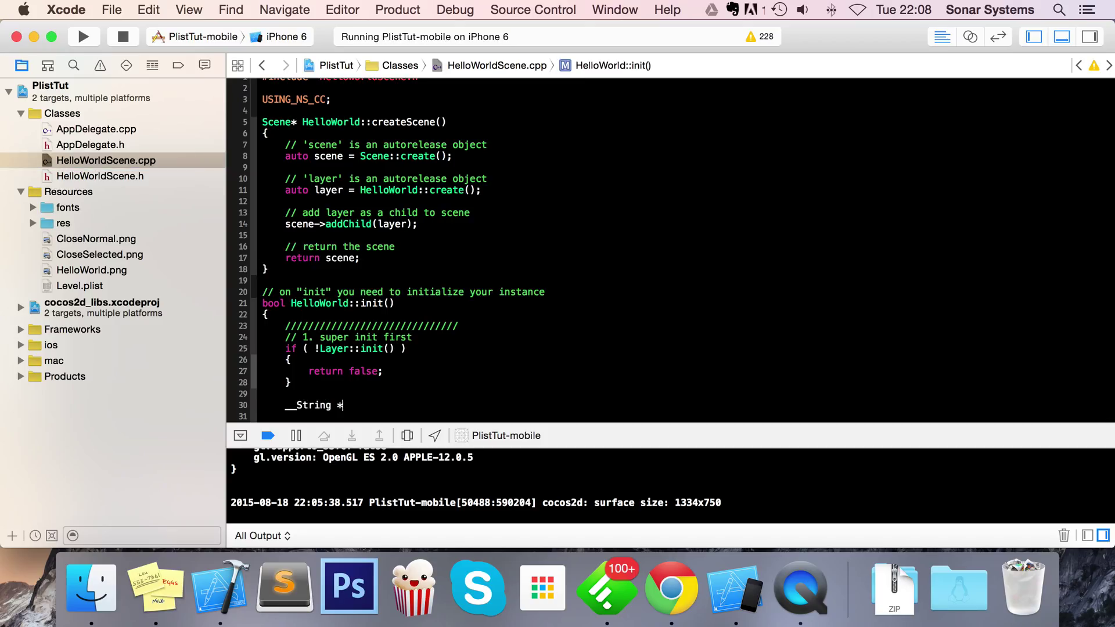
text(filename)
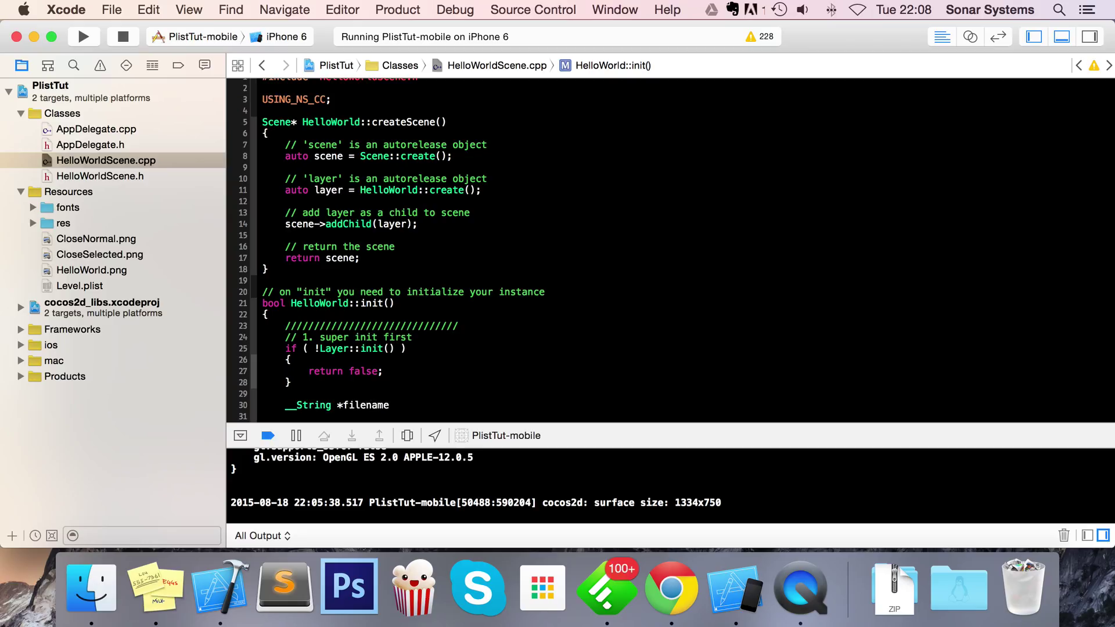
text(__String:)
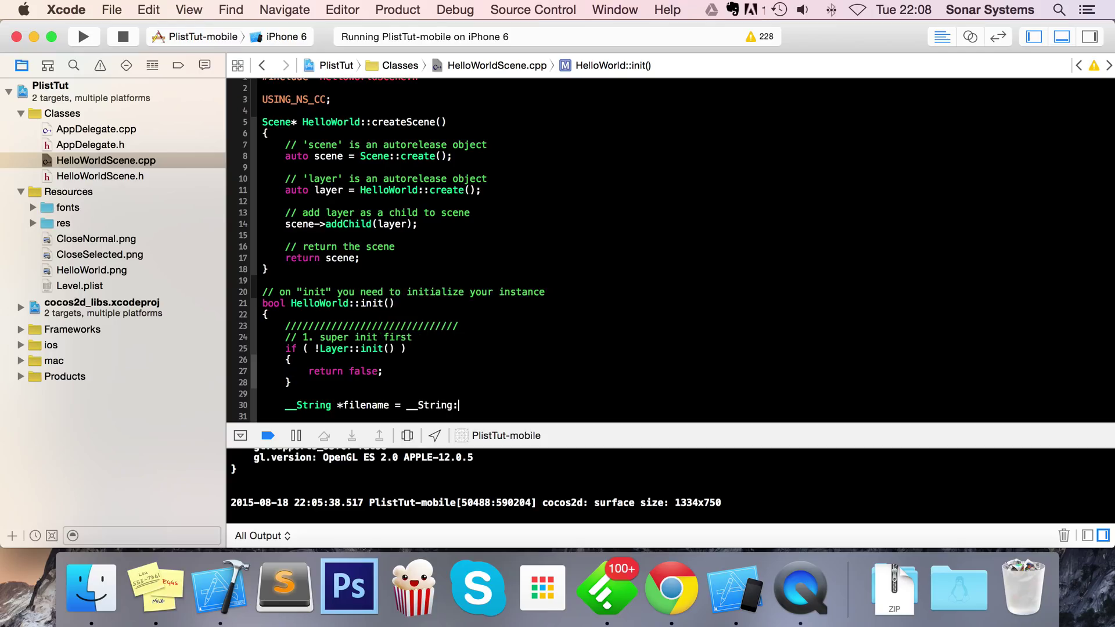
text(create( ))
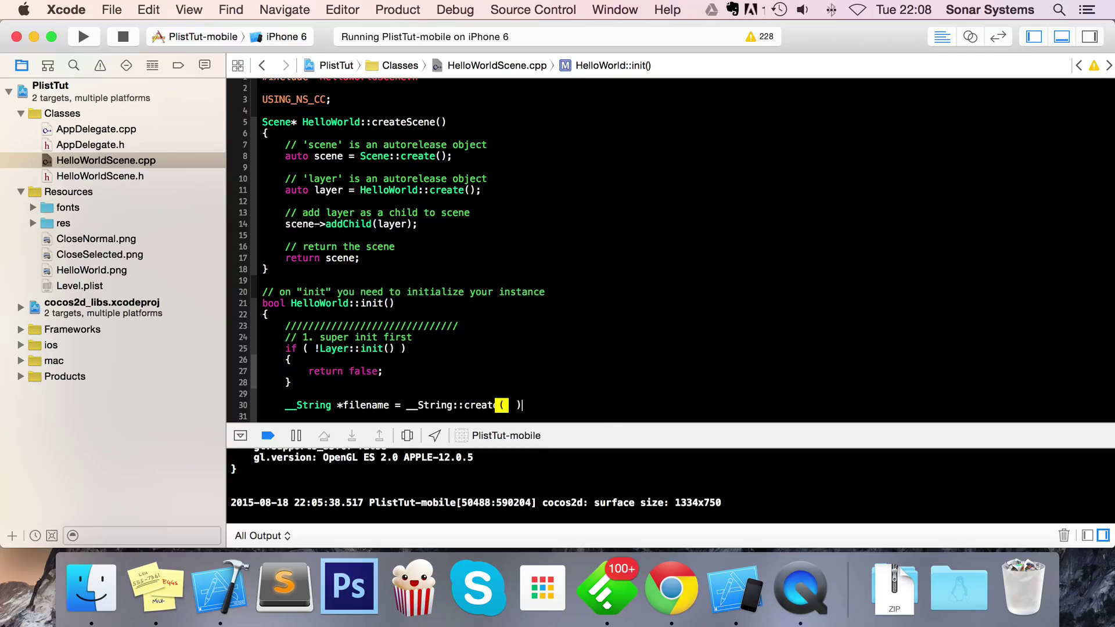
text(;)
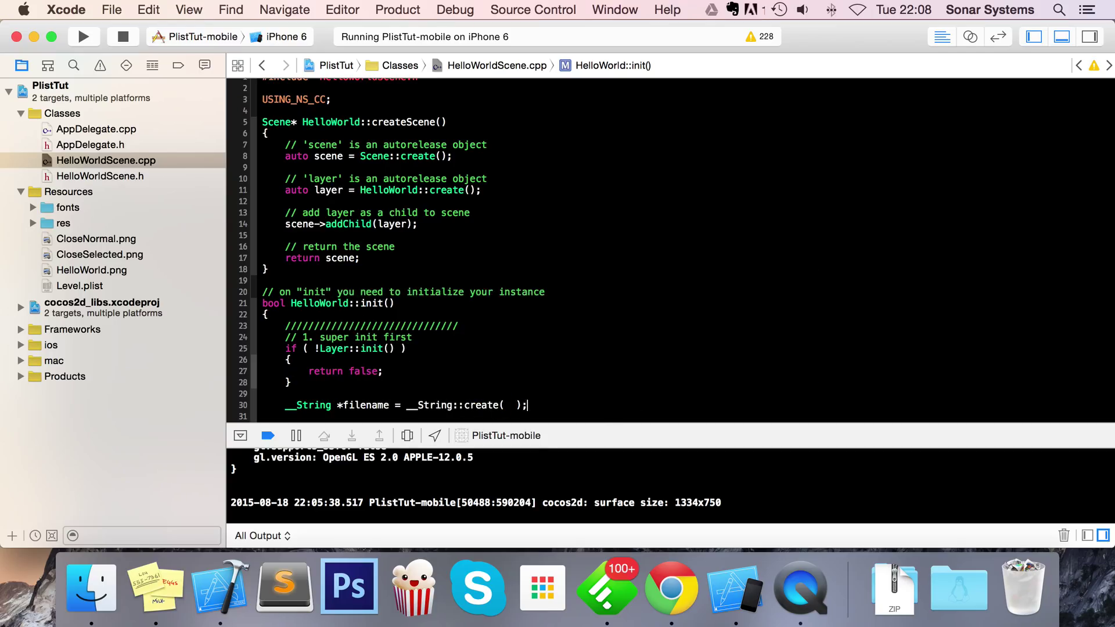
text(Le")
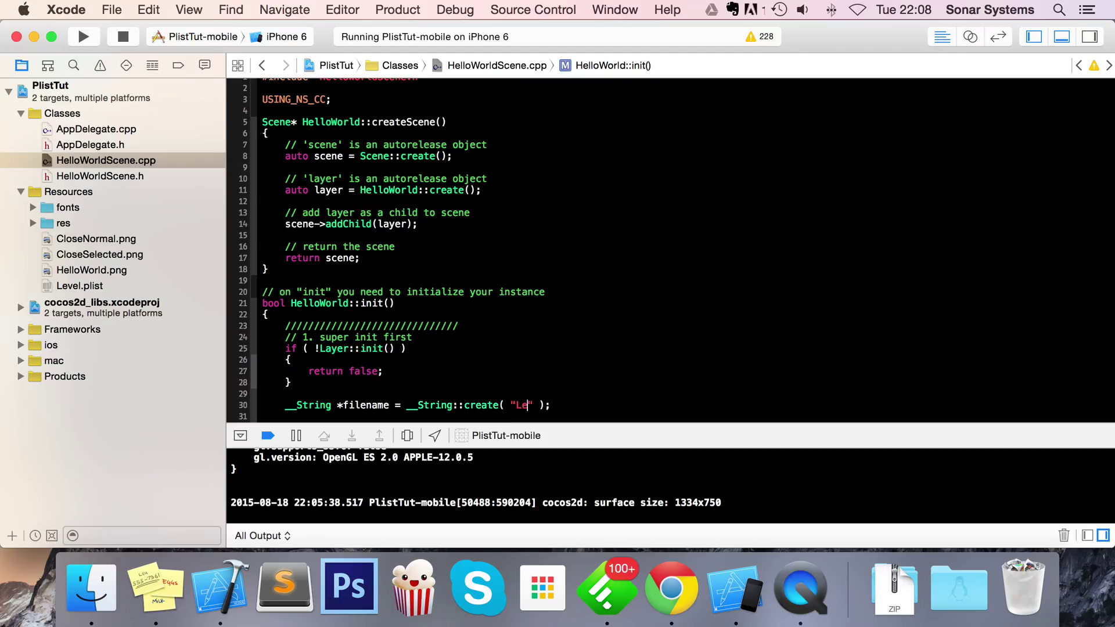
text(vel.plist)
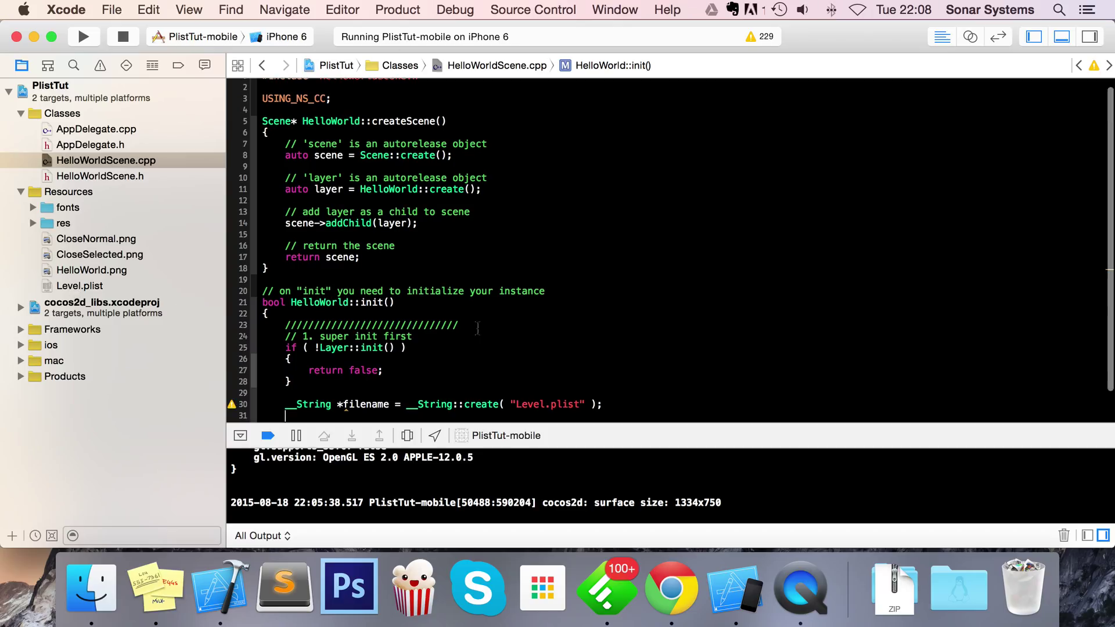
text(@{)
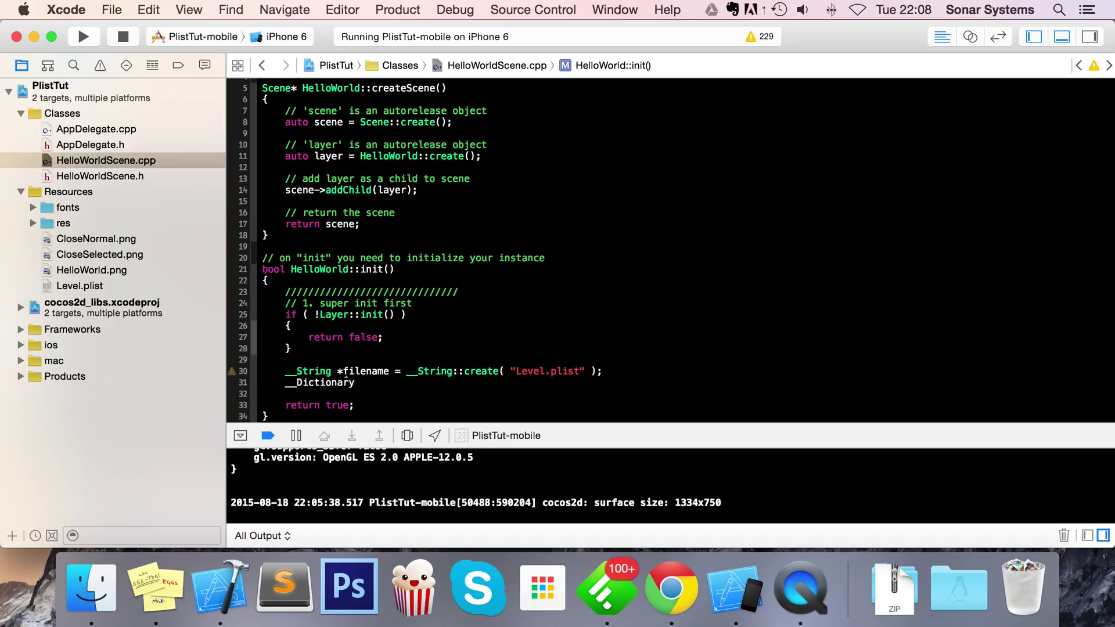
Step: Declare *dictionary = __Dictionary::createWithContentsOfFile(filename->getCString())
text(*dictionary)
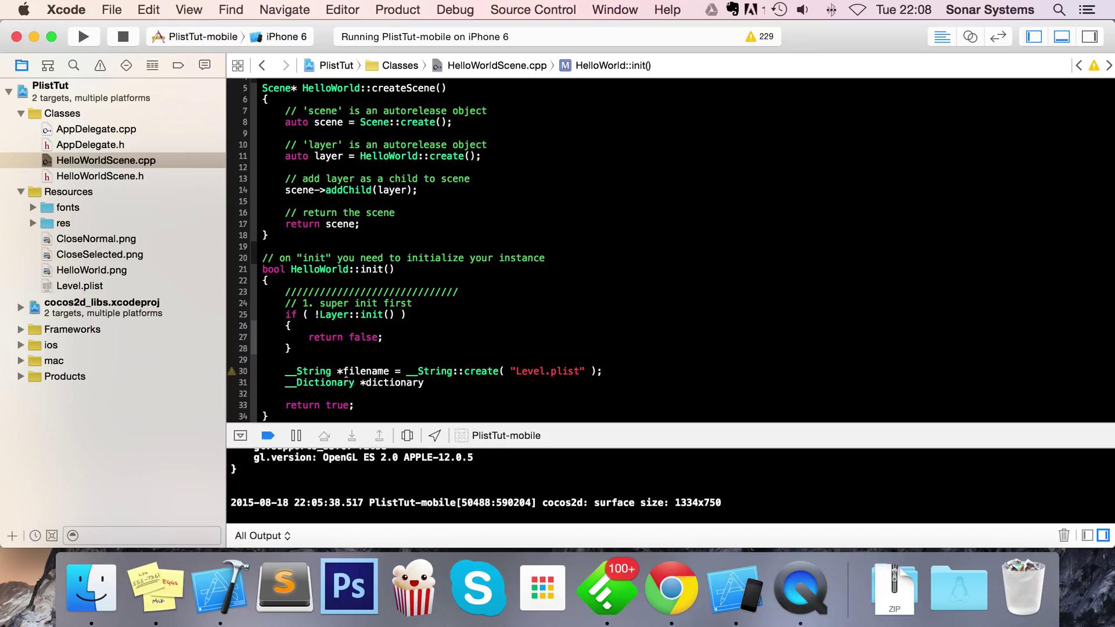
text(= __Dictionary)
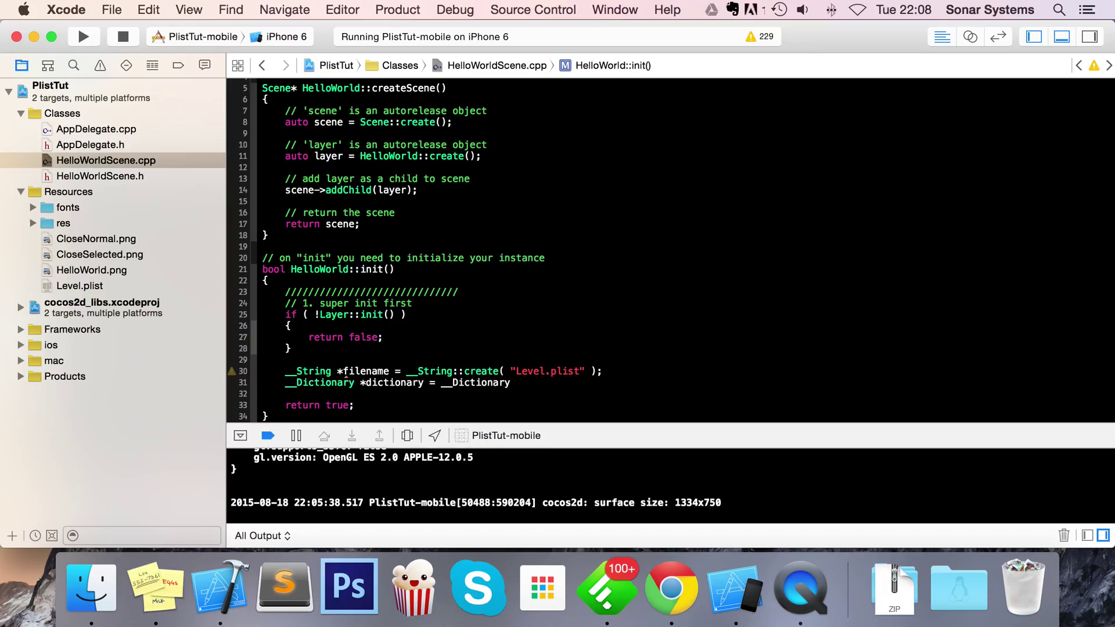
text(::crew)
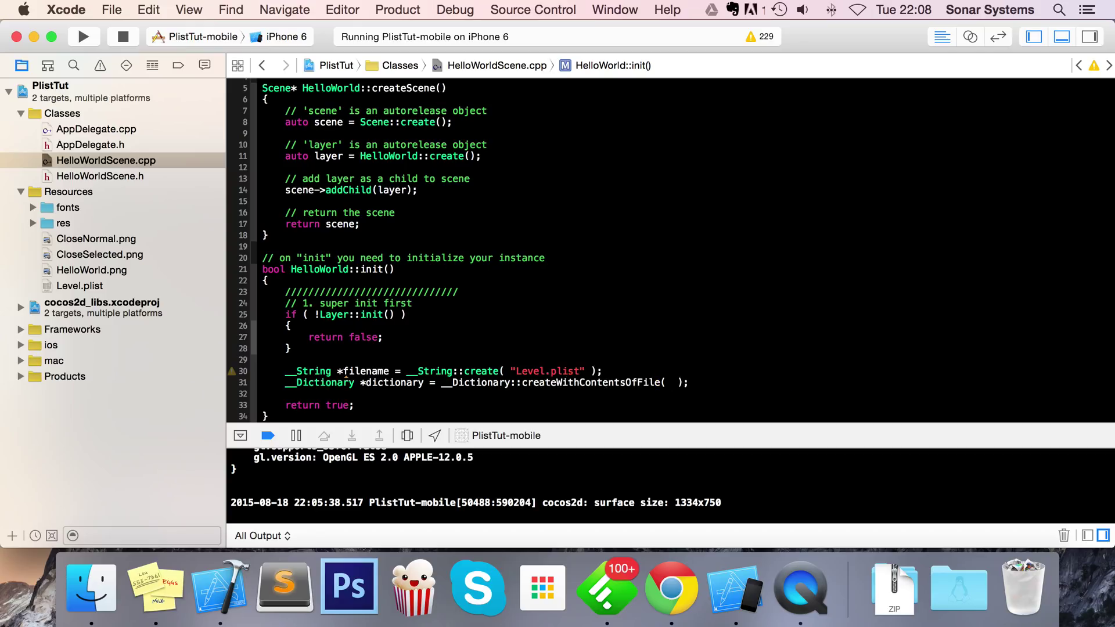
text("")
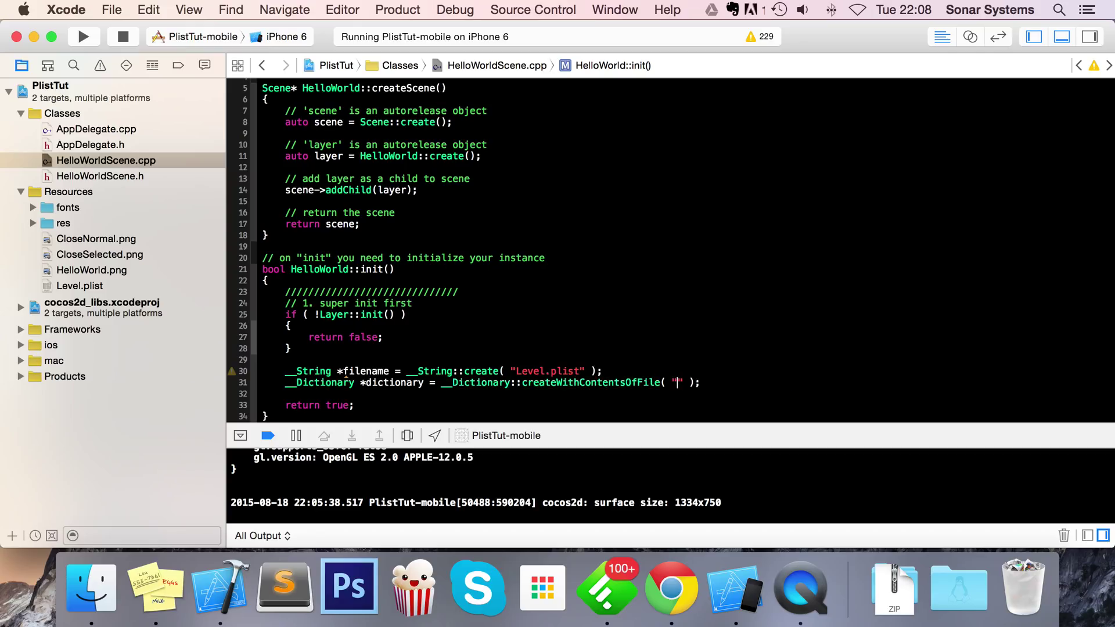
text(")
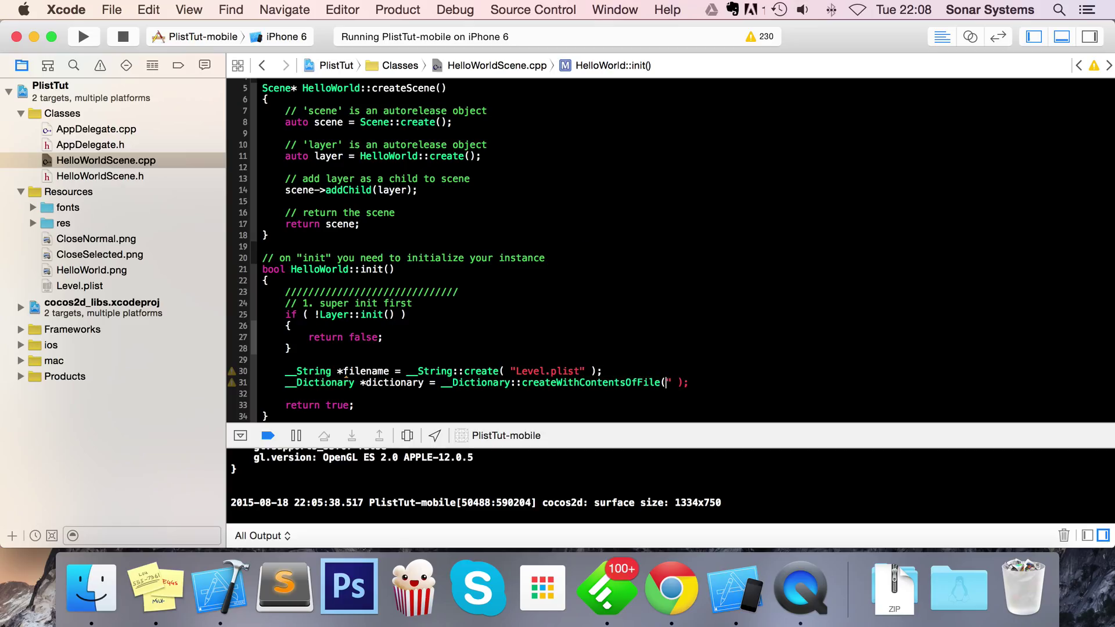
text(filename->getCString()
text(__String *k)
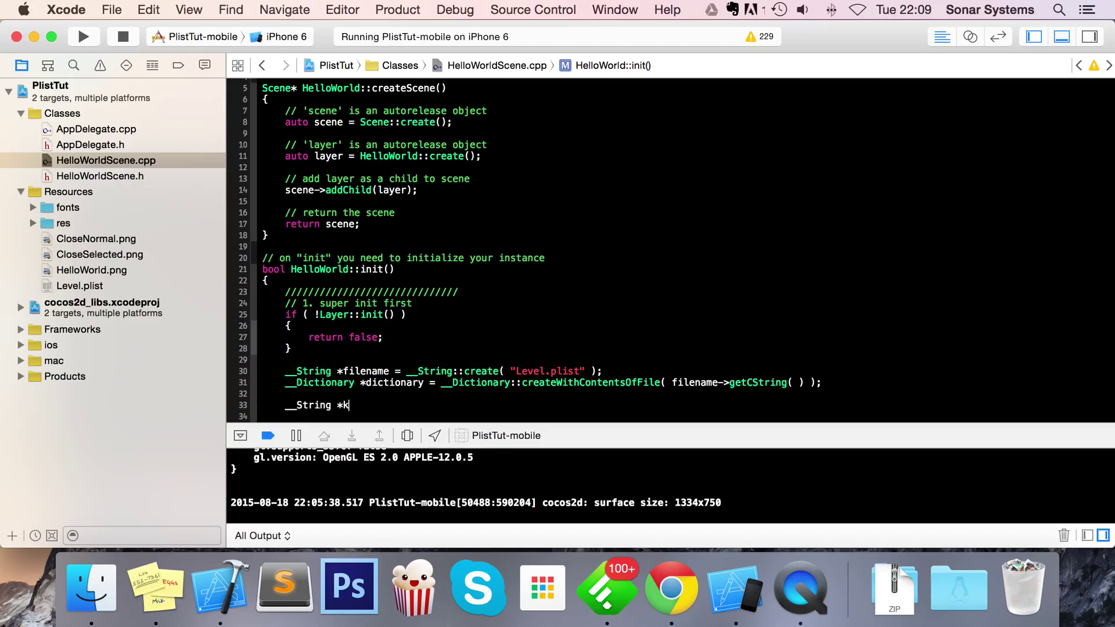
Step: Create keyNameInt from dictionary->valueForKey("KeyNameInt")->getCString()
text(eyNameI)
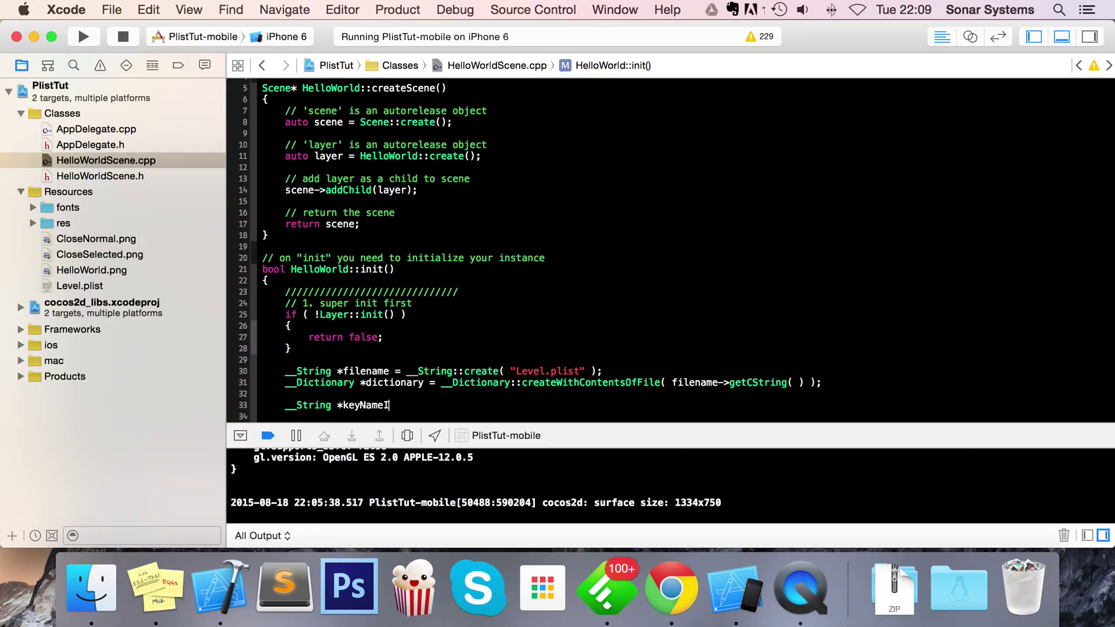
text(nt = __String::create(  );)
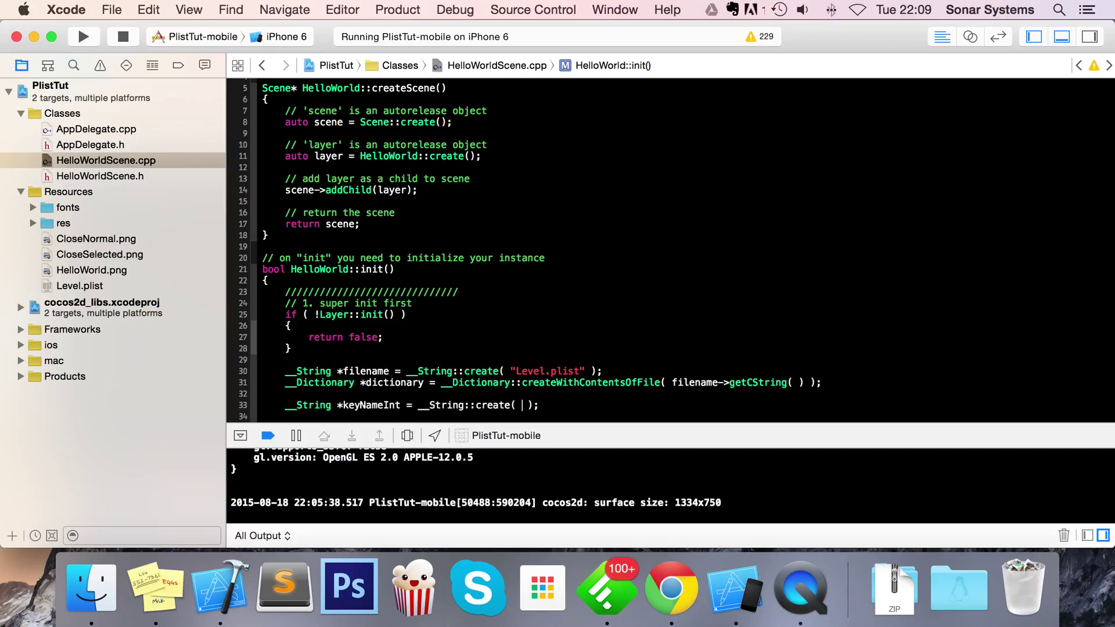
text(dictionary->valueForKey( const std::string &key)
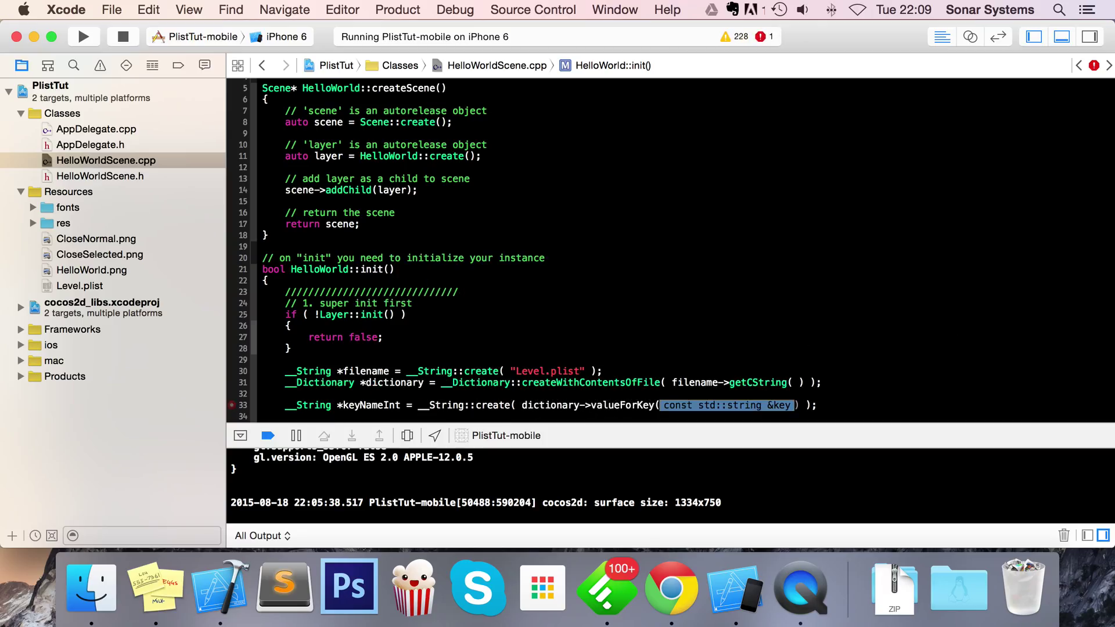
text("")
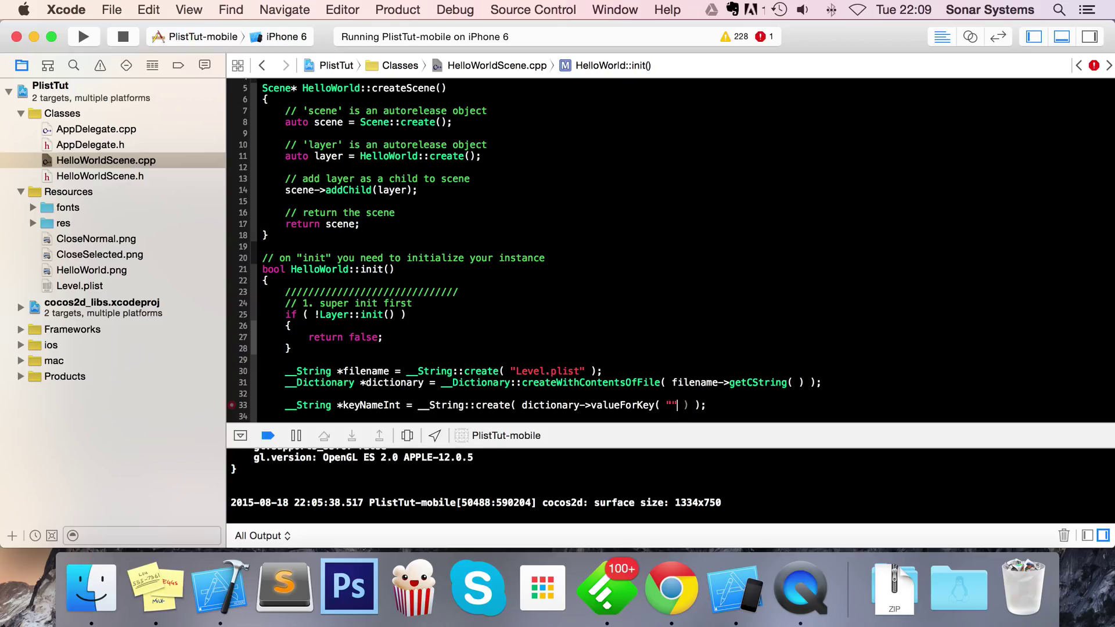
text(Key)
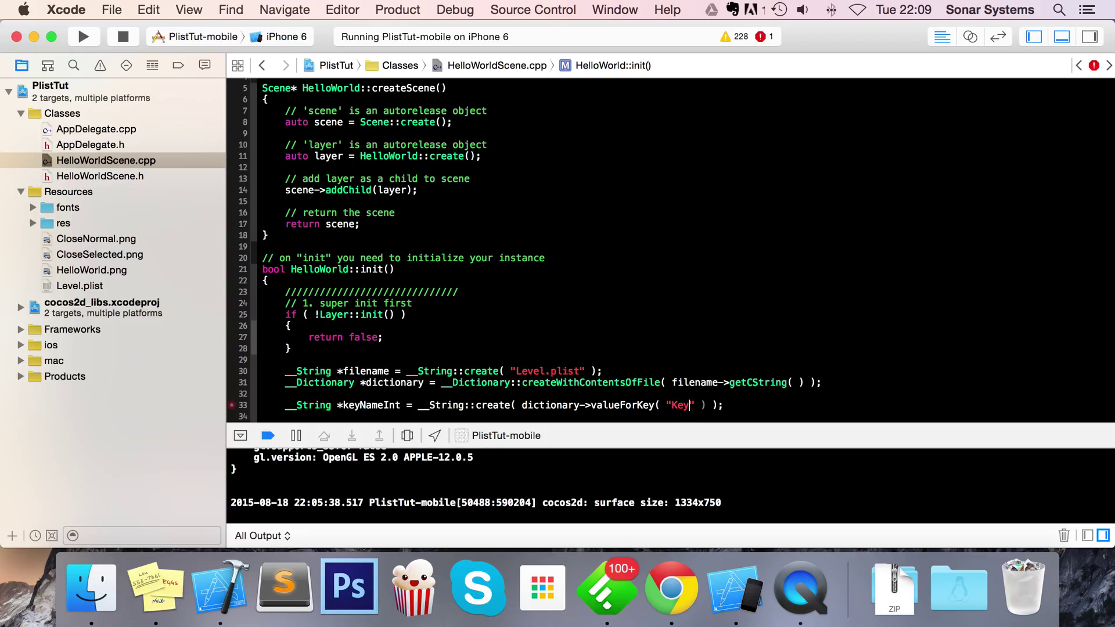
text(NameInt)
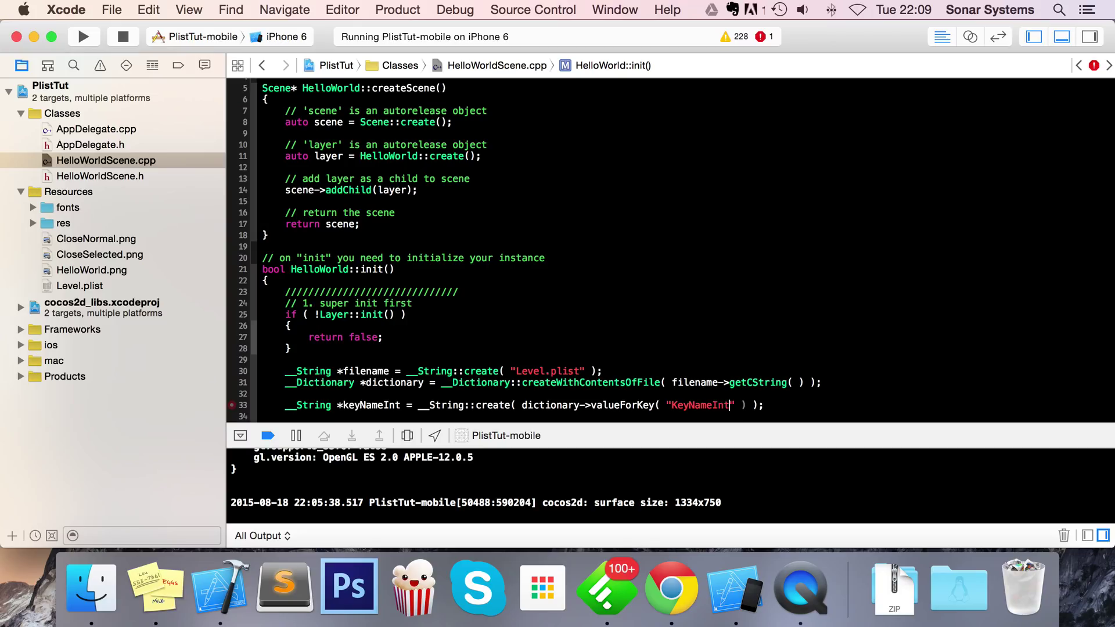
text(->create()
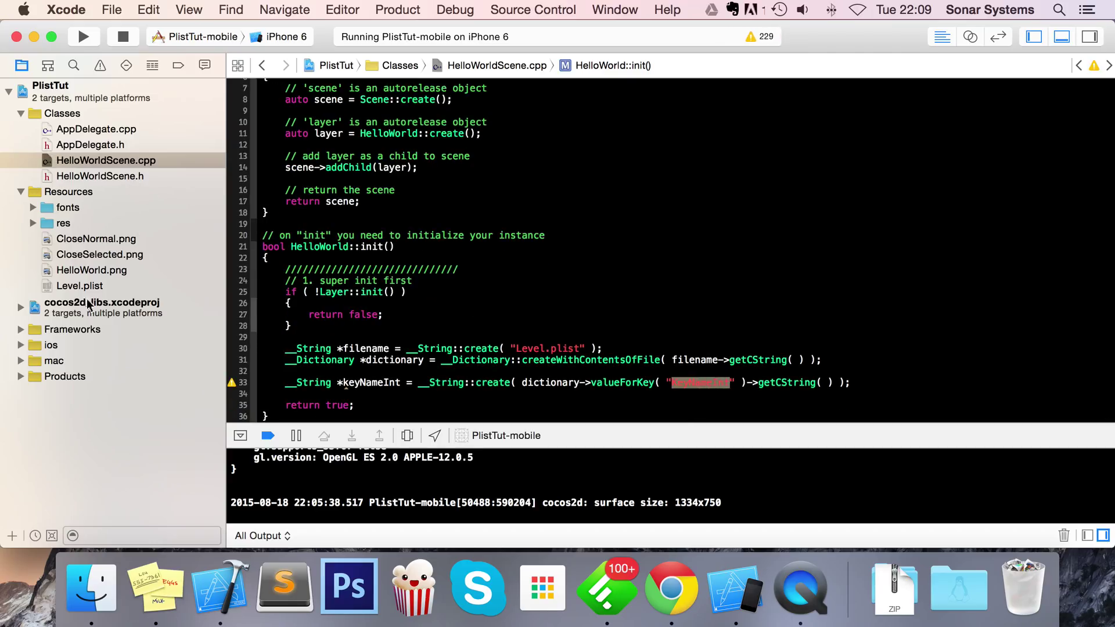
Step: Open Level.plist to check the five key names
click(80, 285)
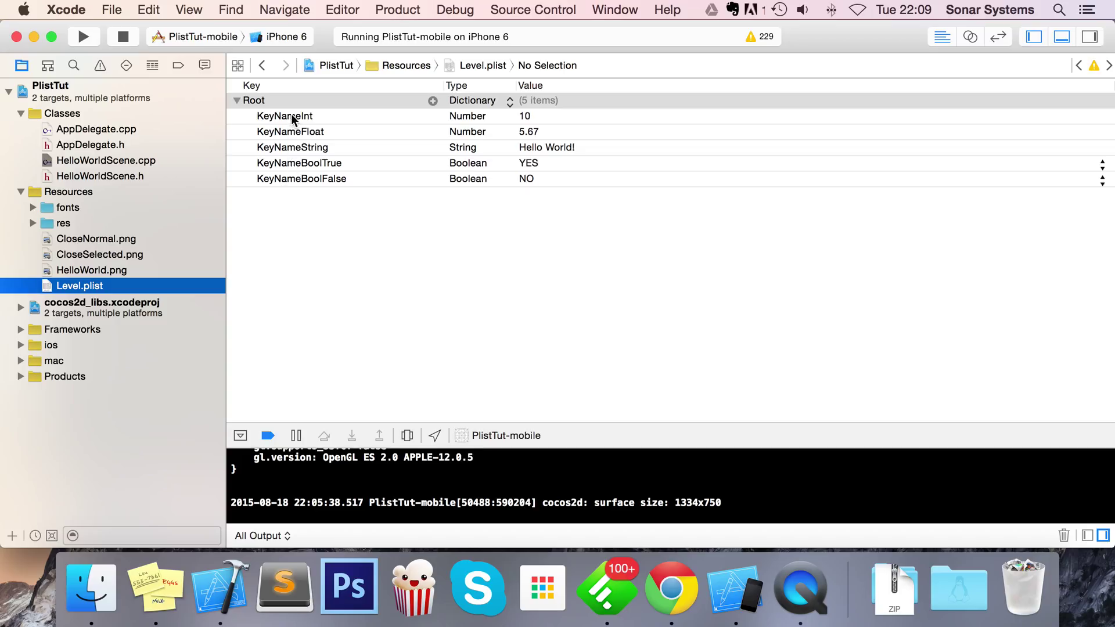
mouse_move(292, 139)
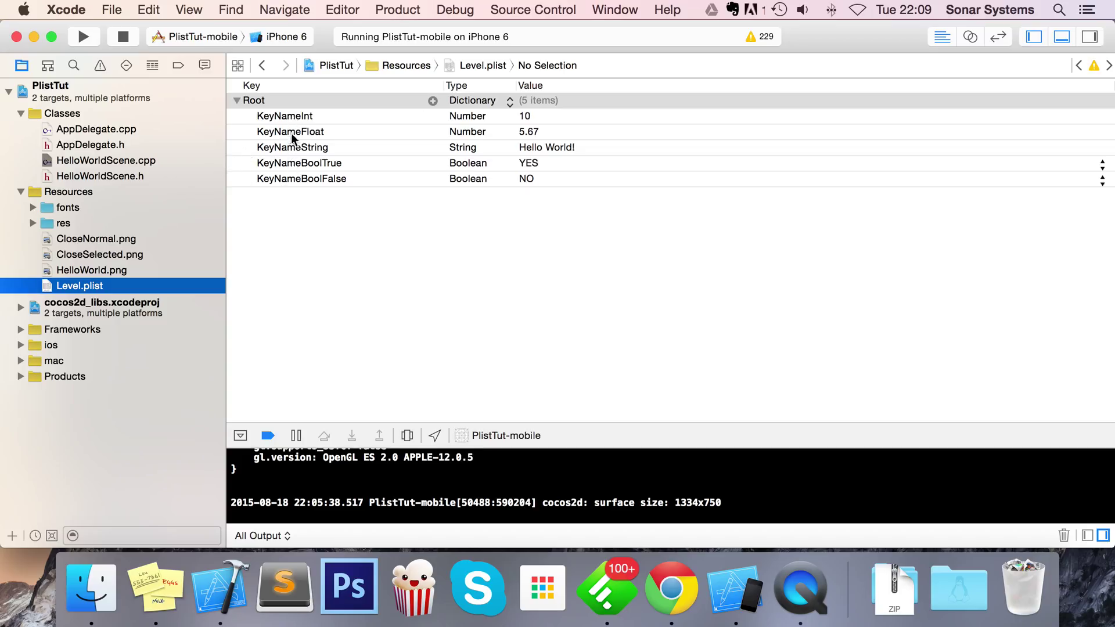
mouse_move(290, 167)
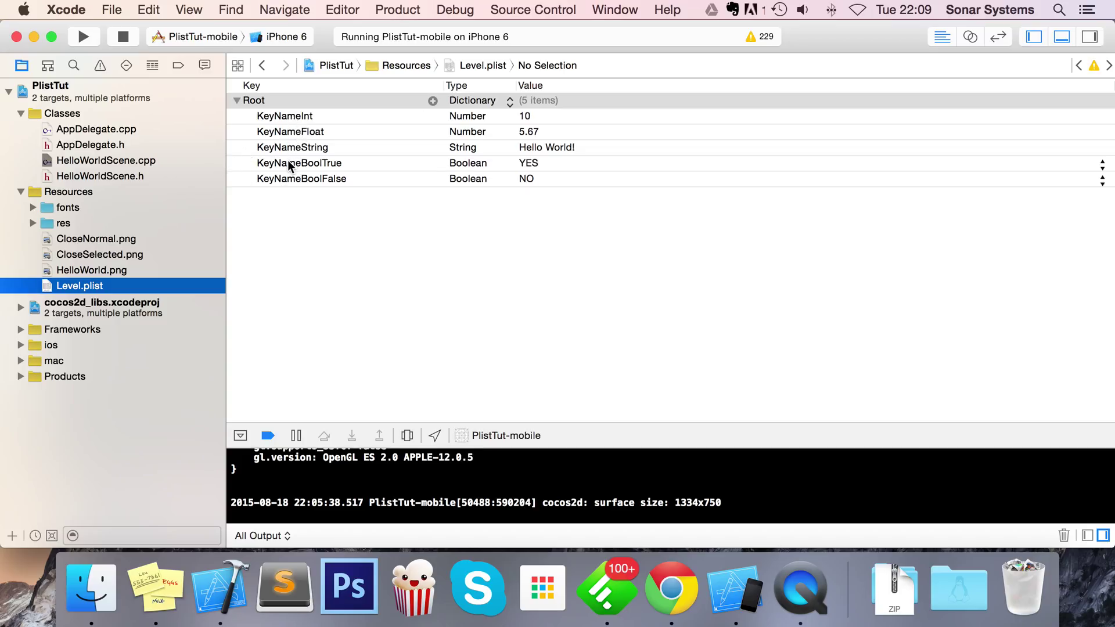
mouse_move(133, 175)
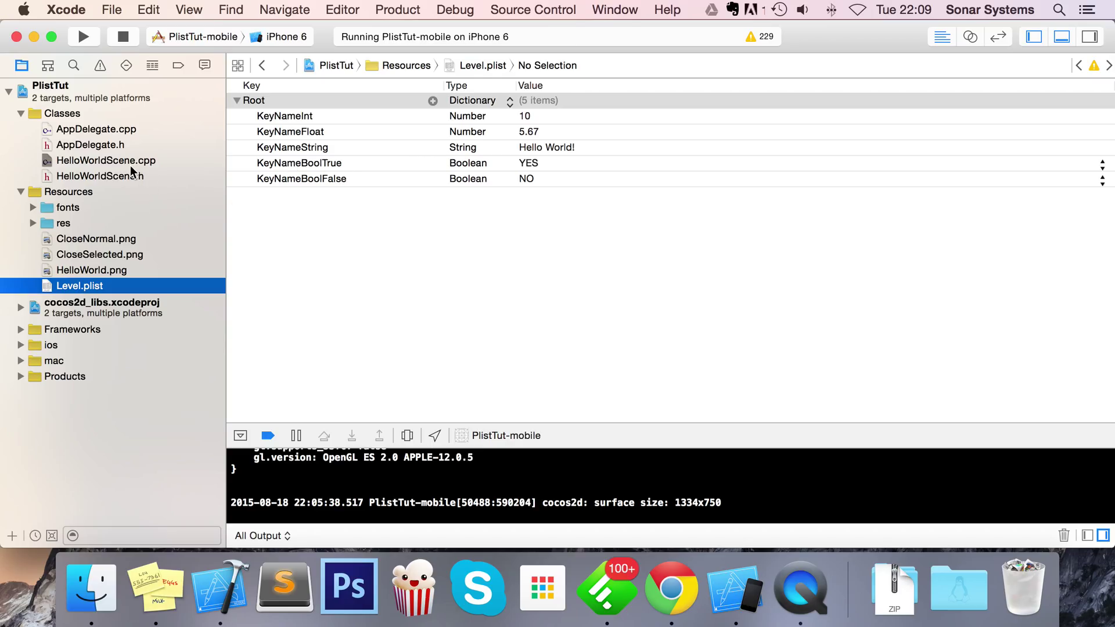
Step: Add keyNameFloat, keyNameString, keyNameBoolTrue and keyNameBoolFalse lines copied from keyNameInt
click(106, 160)
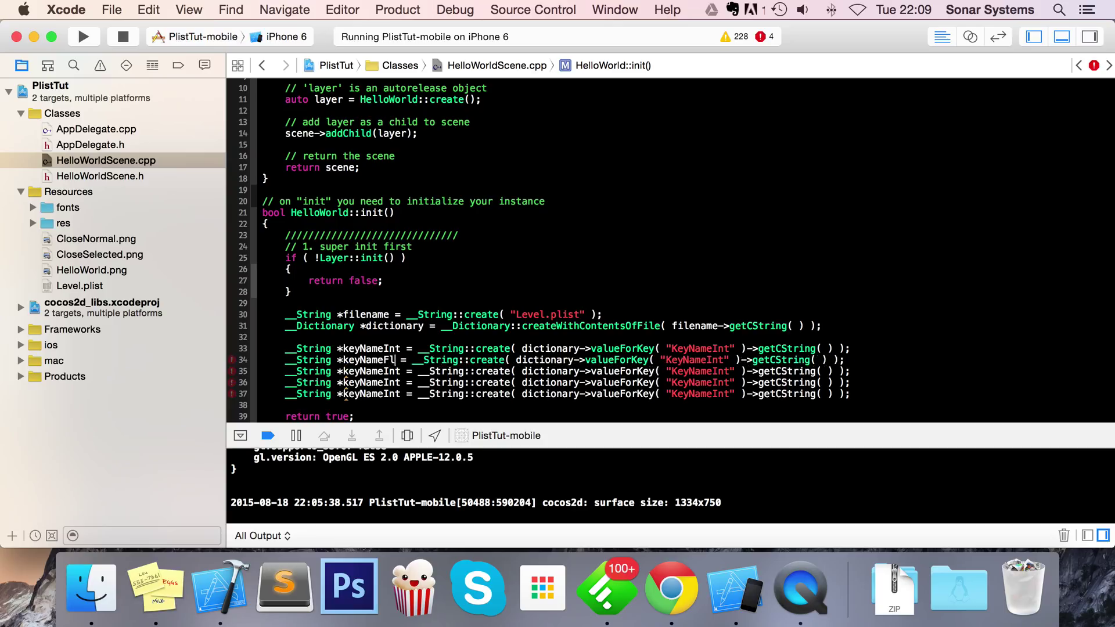
text(oat)
click(567, 382)
text(BoolT)
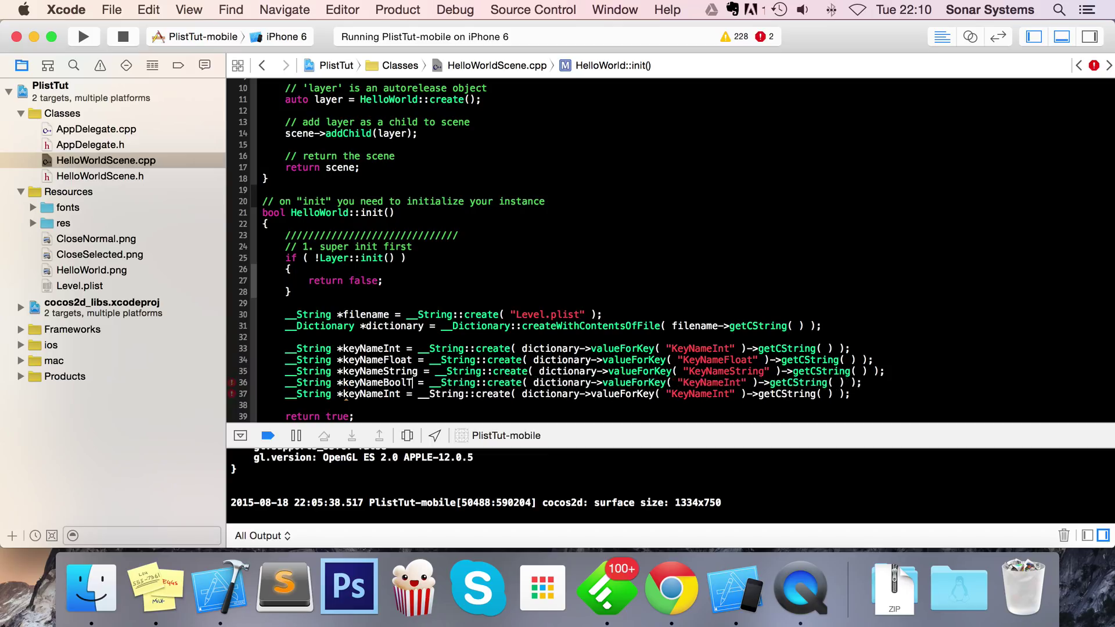
text(rue)
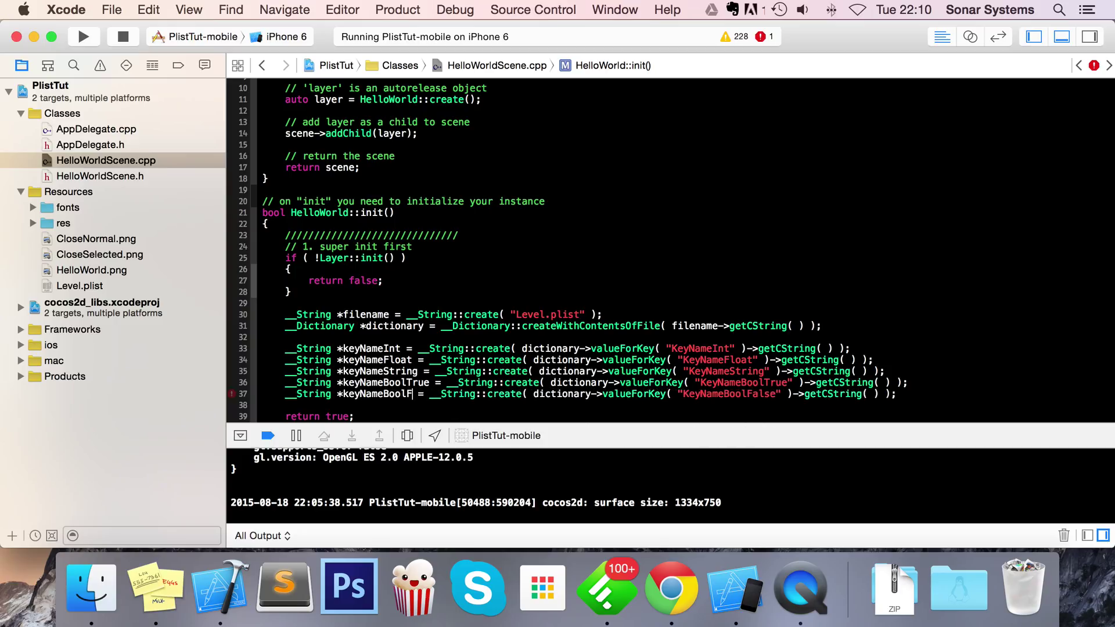
text(alse)
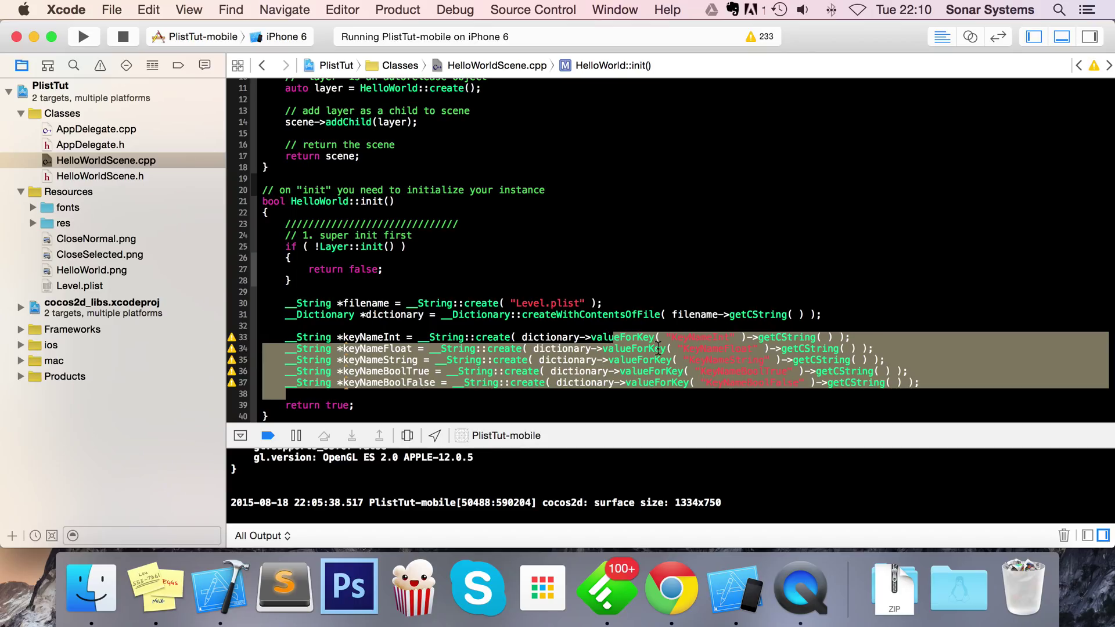
click(100, 175)
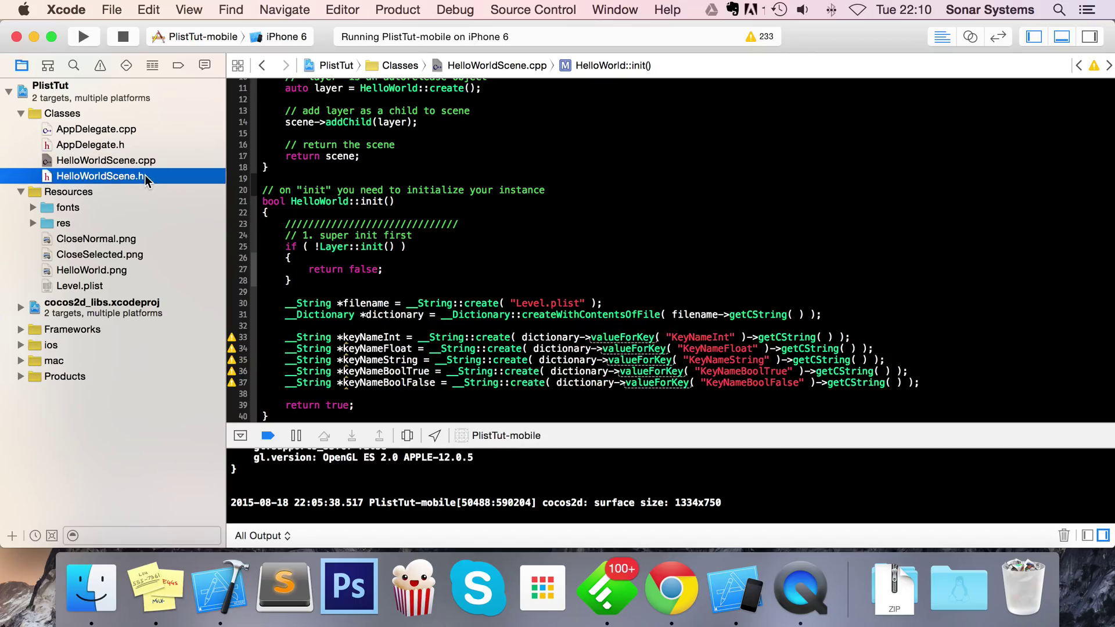
click(79, 285)
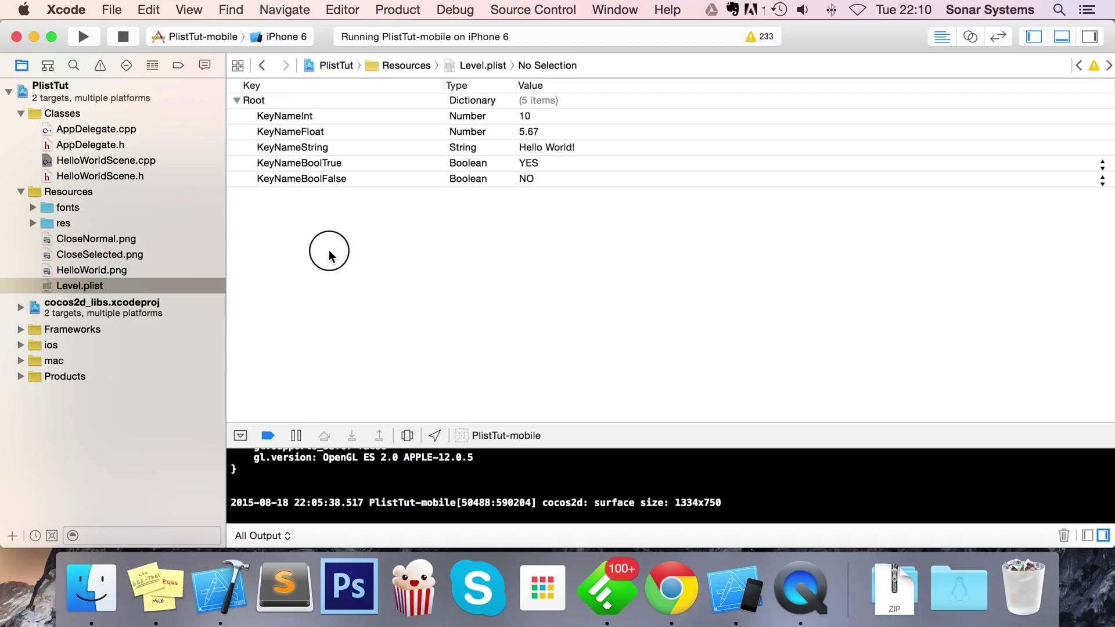
mouse_move(114, 169)
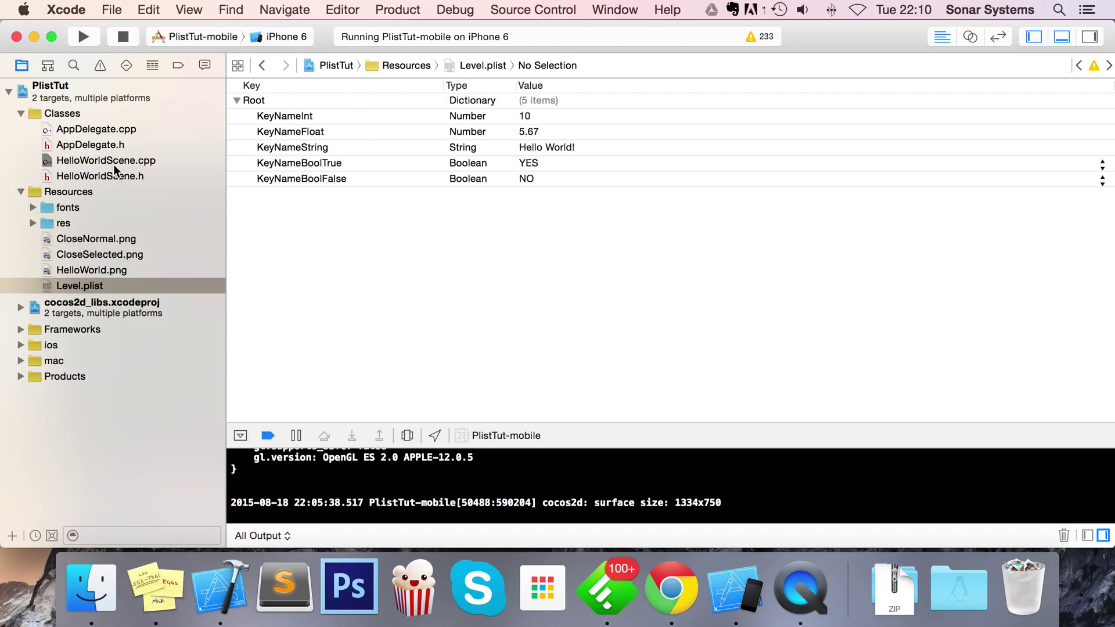
click(105, 160)
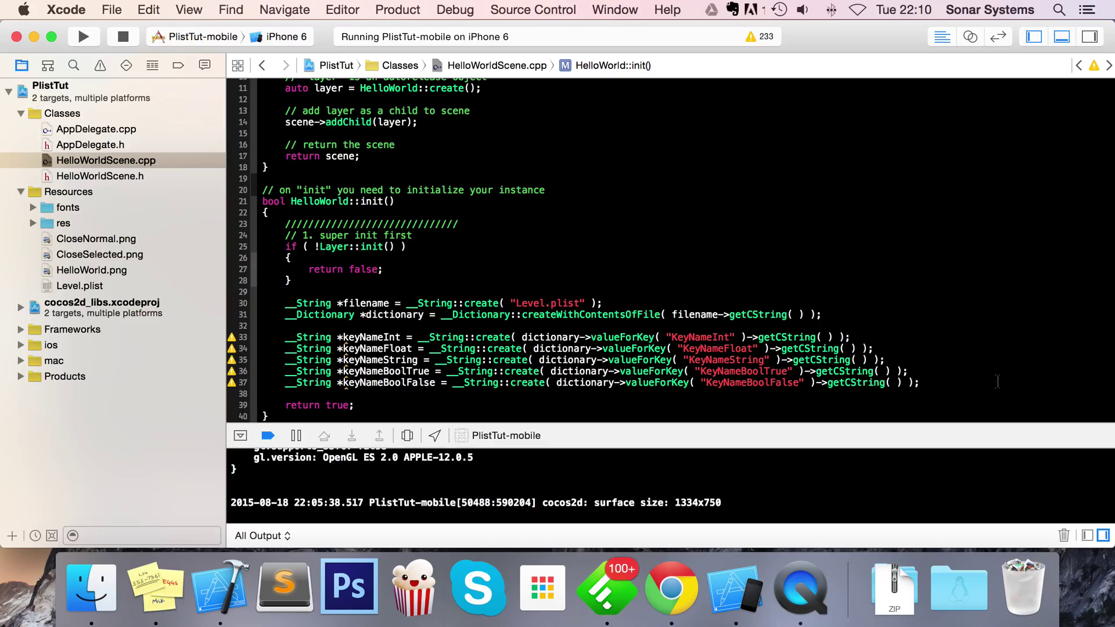
Step: Write log("Int Value: %i", keyNameInt->intValue()) on line 39 and select it
text(log(  );)
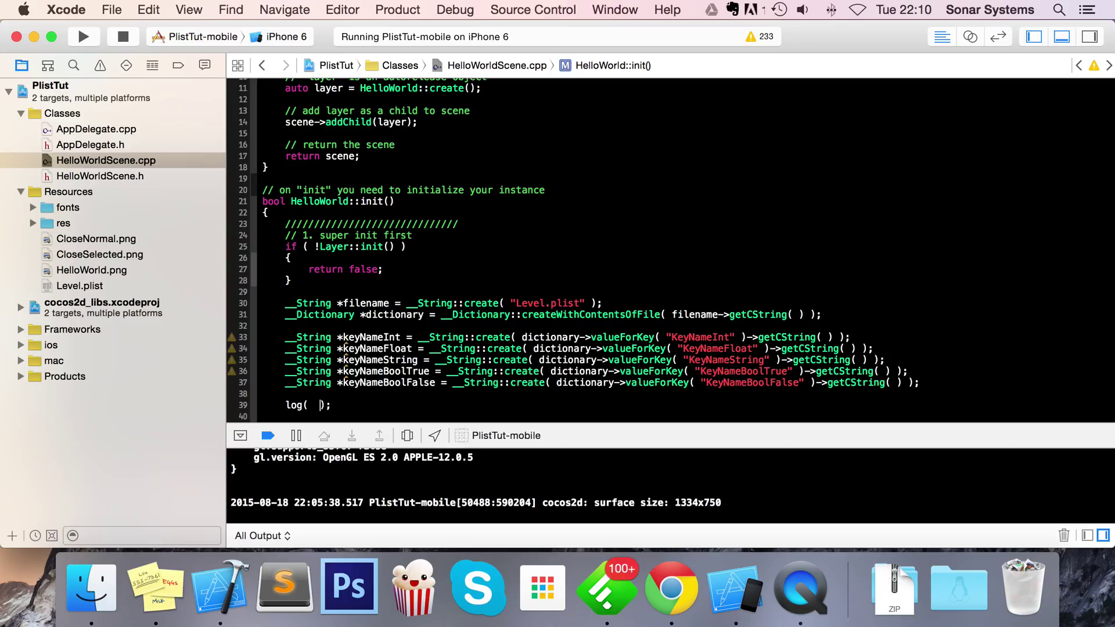
text("I")
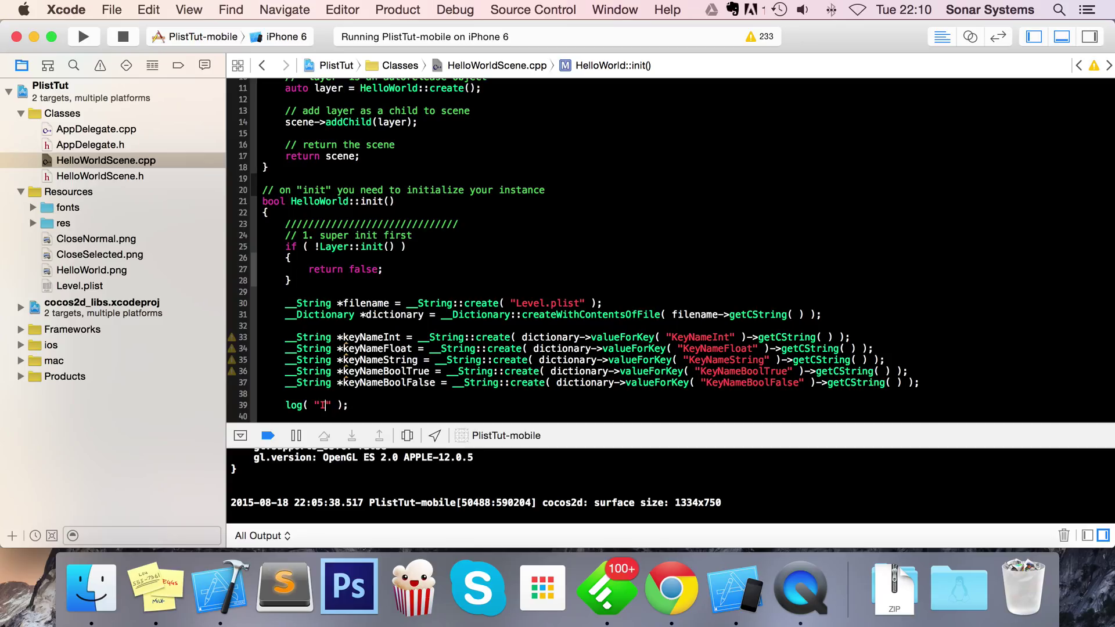
text(nt value: %i)
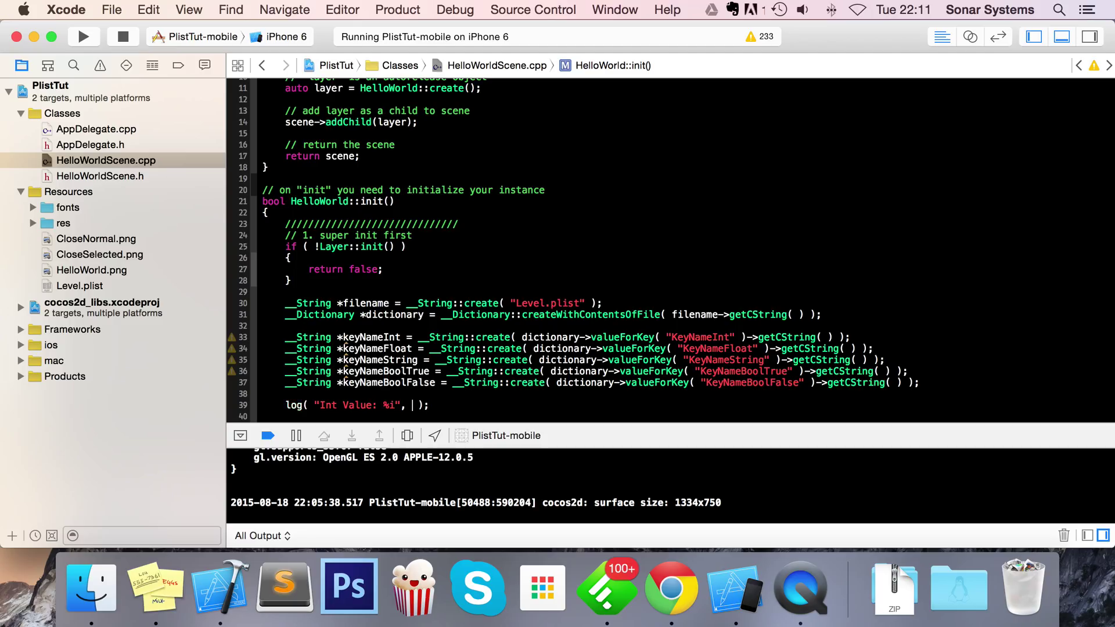
text(keyNameBoolFalse)
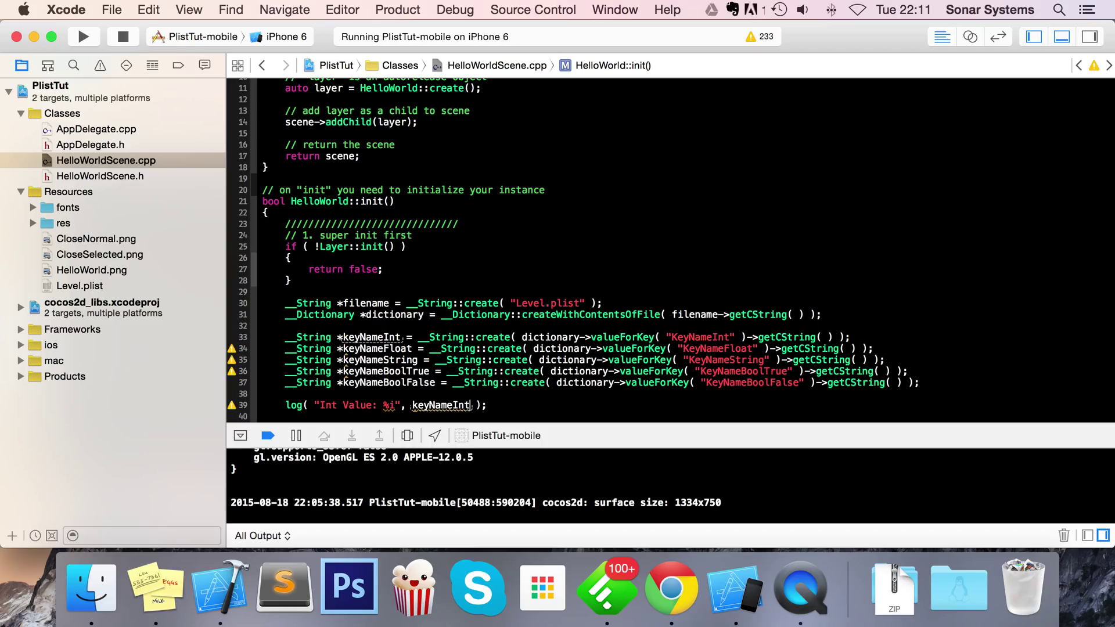
text(->intValue()
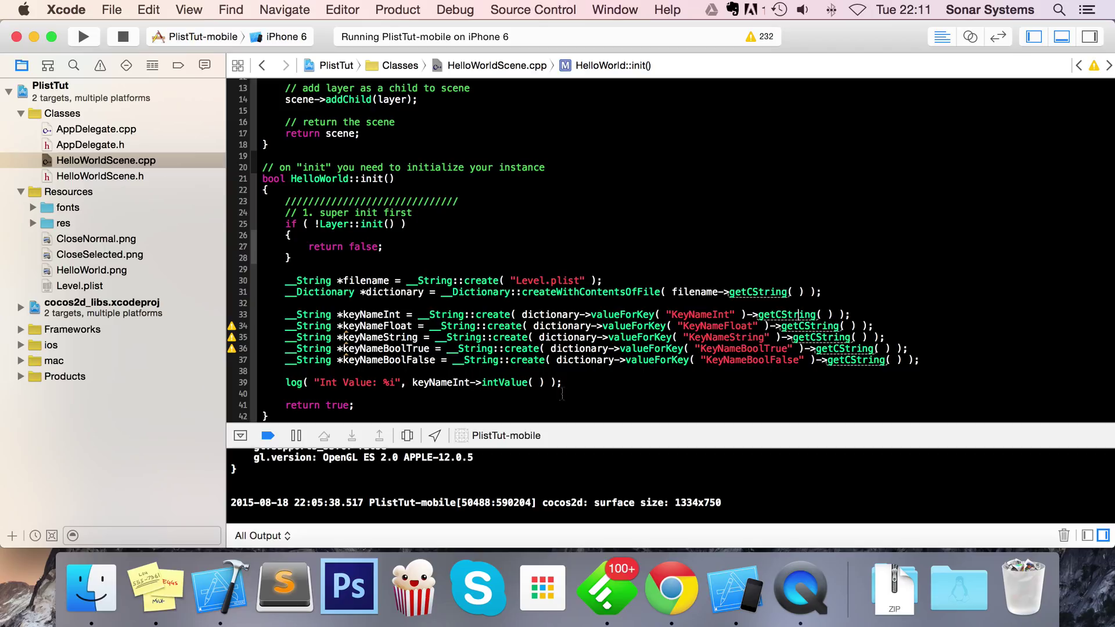
click(506, 382)
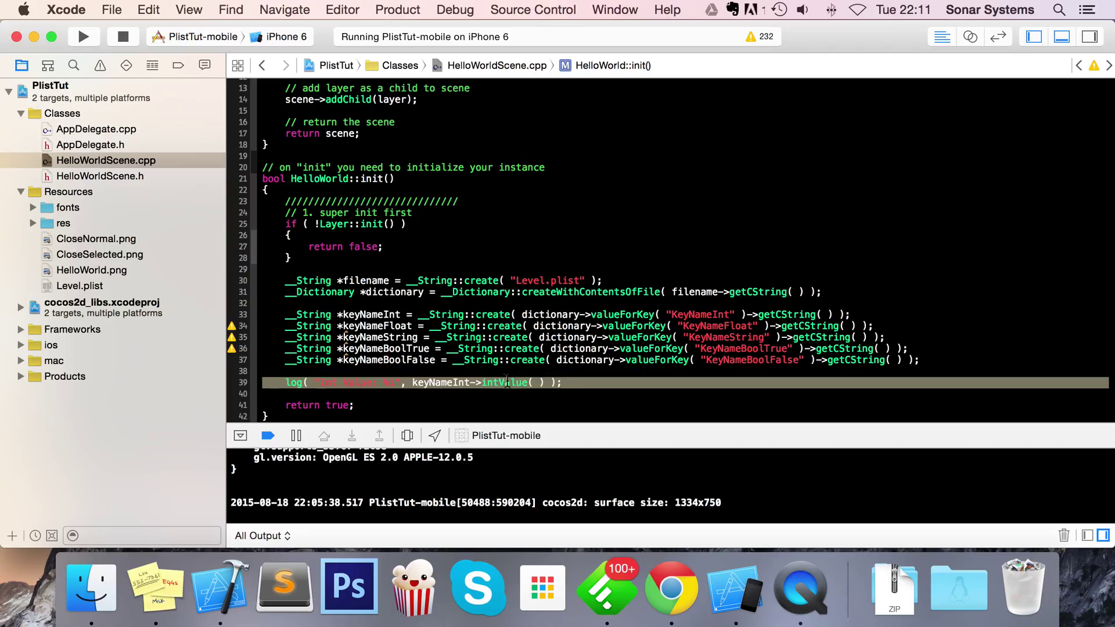
Step: Make Float (%f, floatValue) and String (%s, getCString) copies of the log line
double_click(504, 383)
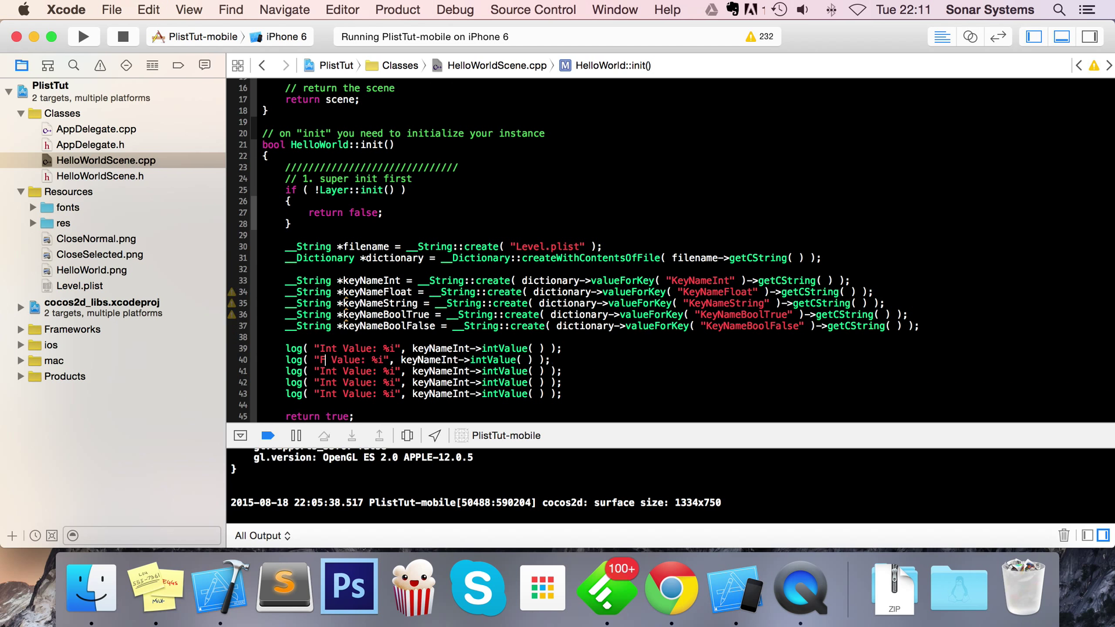
text(loat)
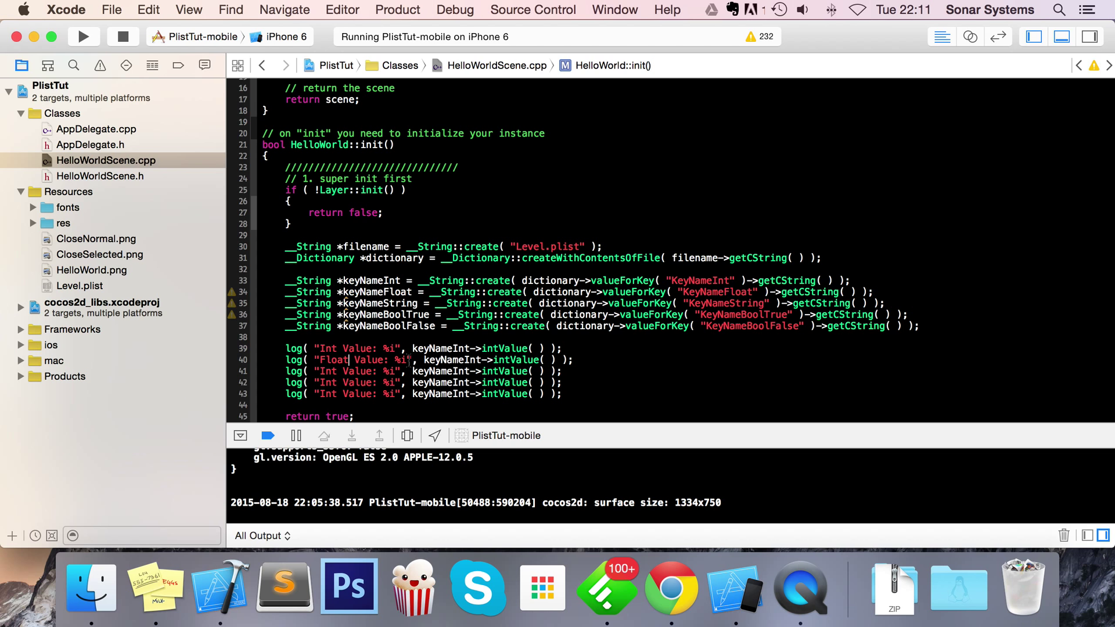
text(f)
click(423, 371)
text(S)
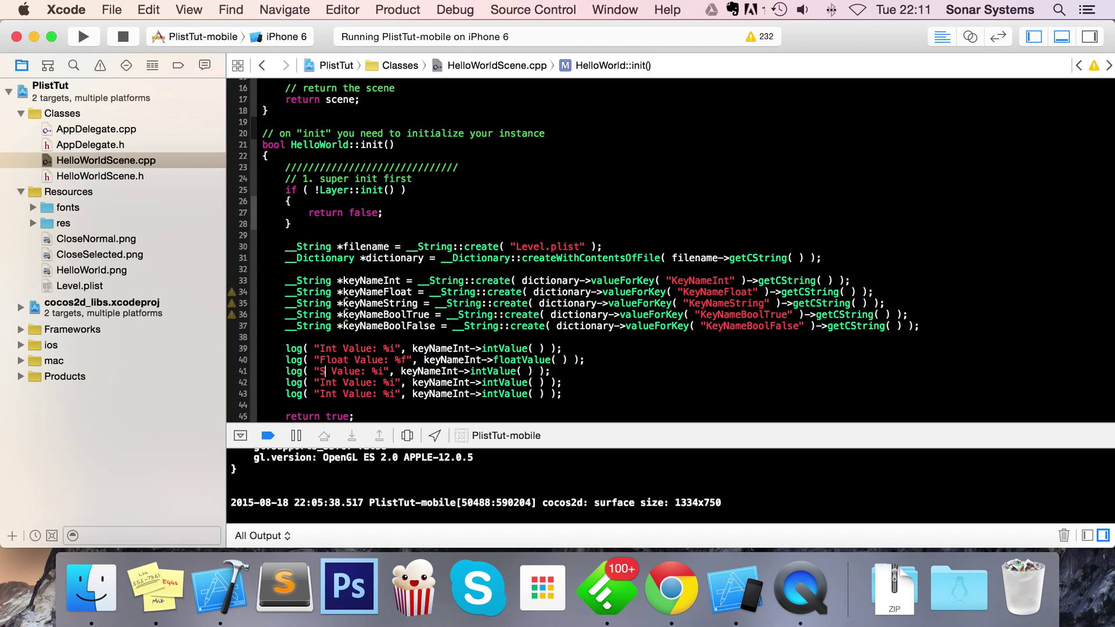
text(tring)
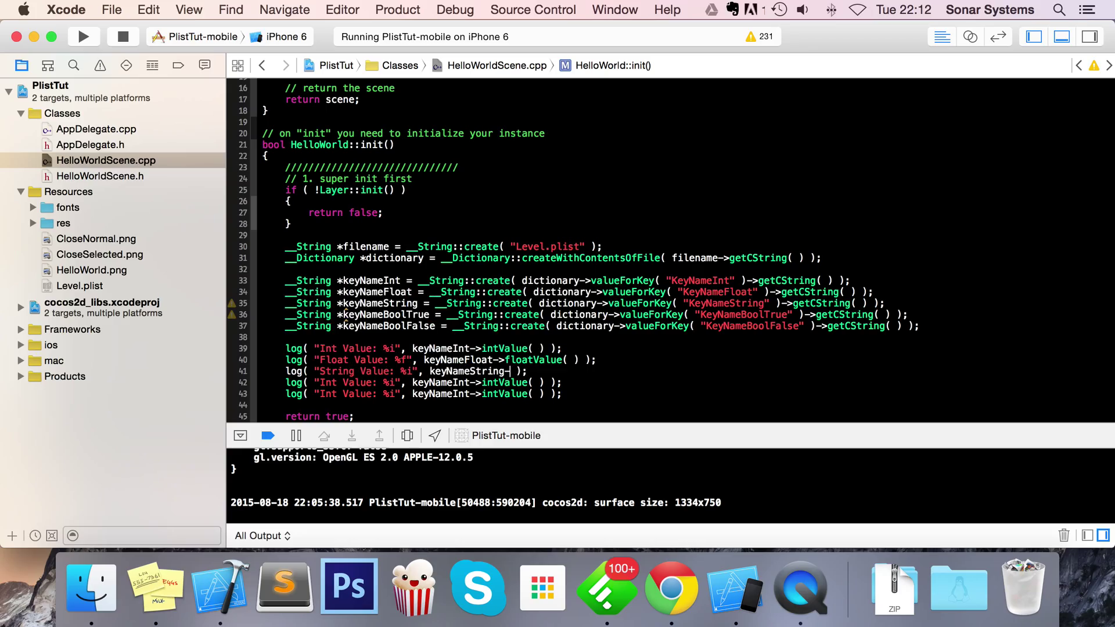
text(->getCString( ))
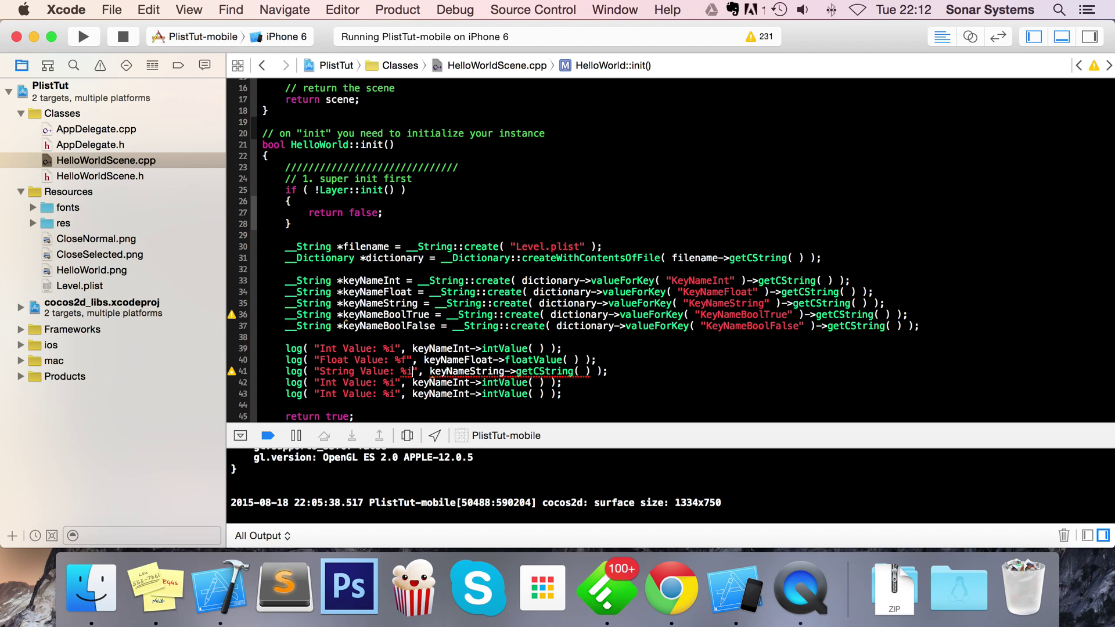
text(s)
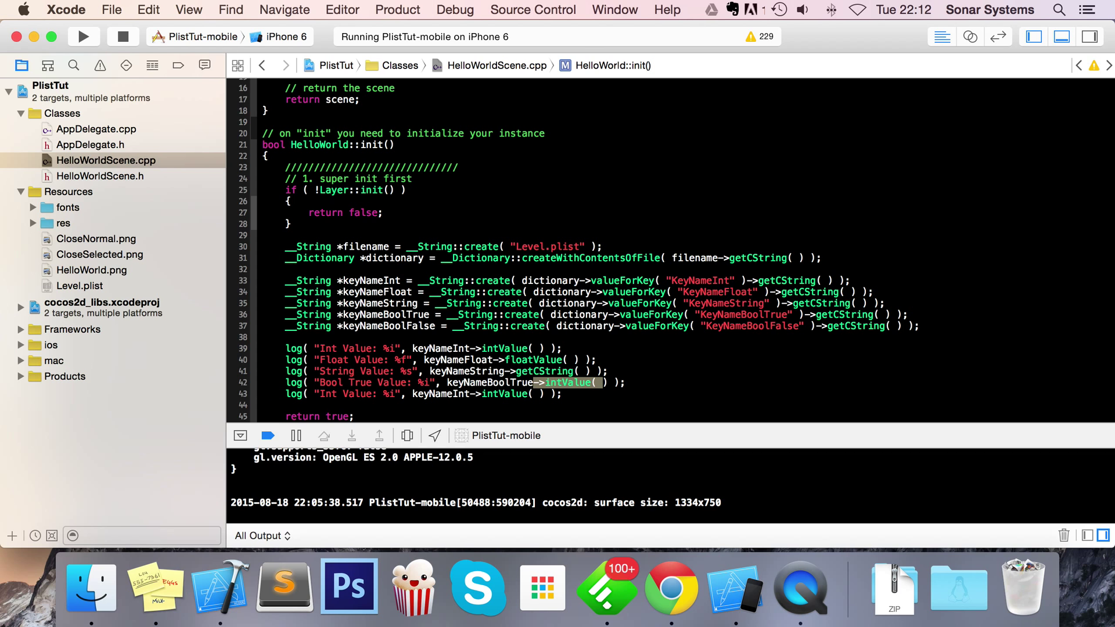
Step: Make Bool True and Bool False copies of the log line using boolValue
text(boolValue)
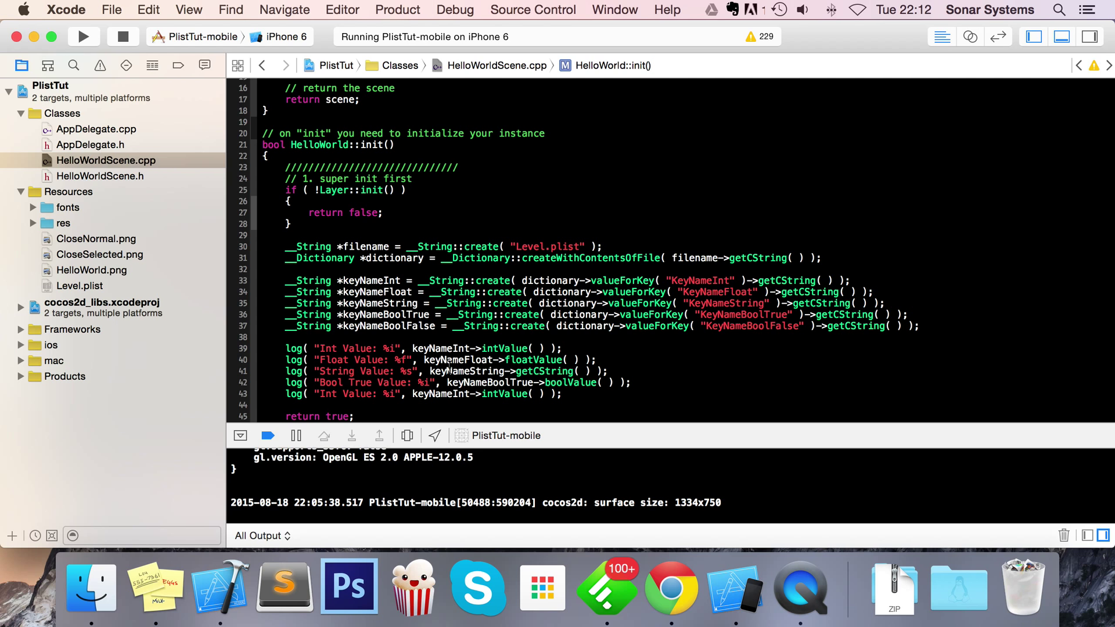
click(448, 383)
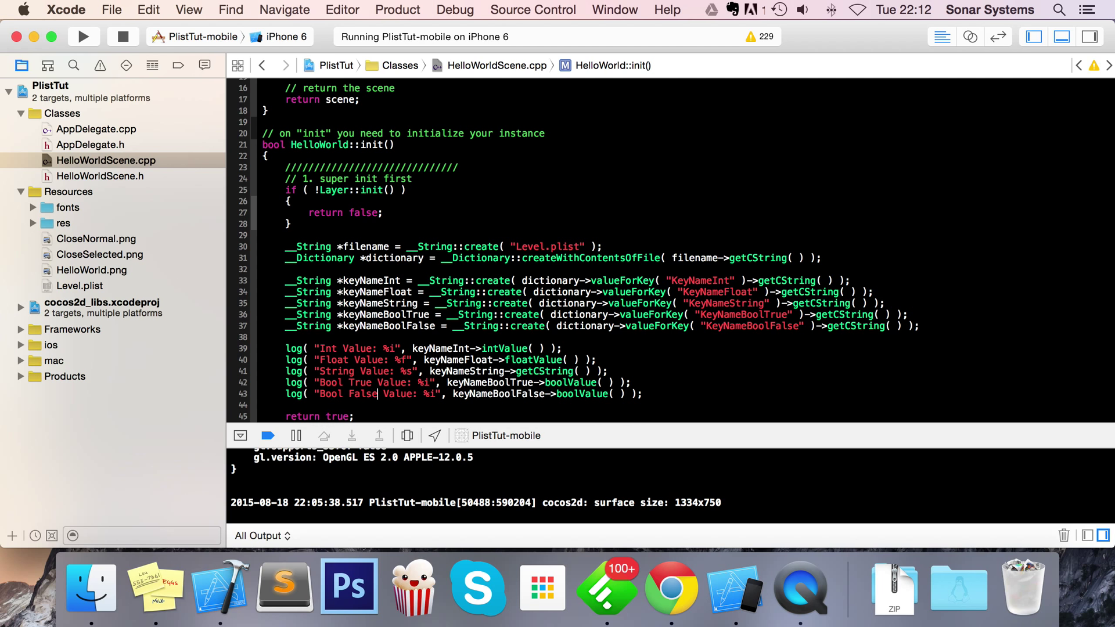
click(83, 36)
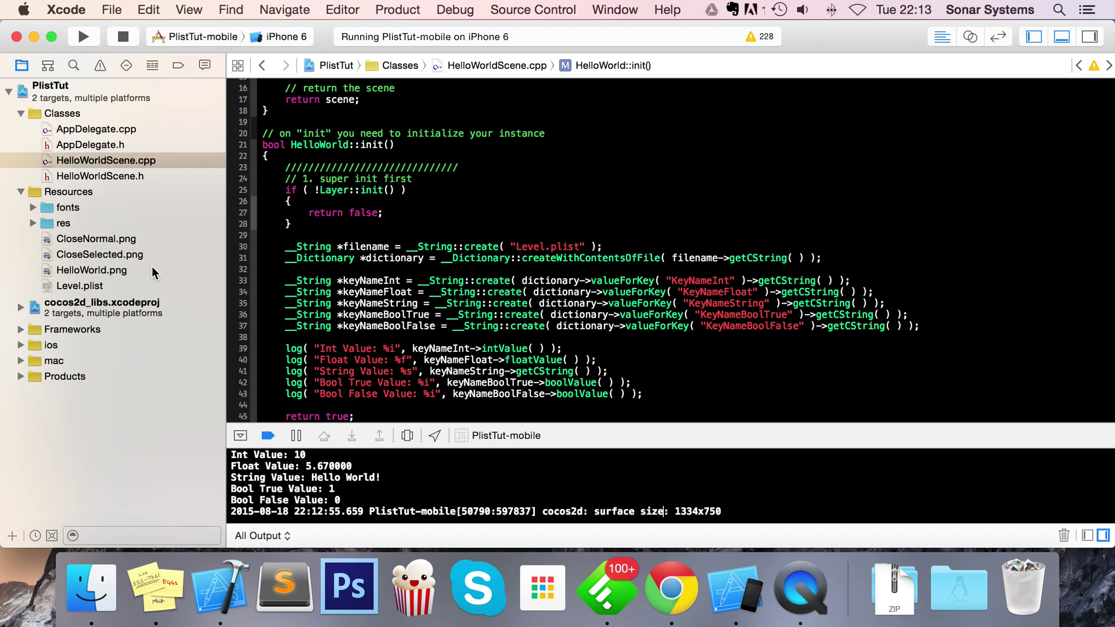
Step: Check the console against Level.plist's values, then select the key-reading and log code
click(80, 285)
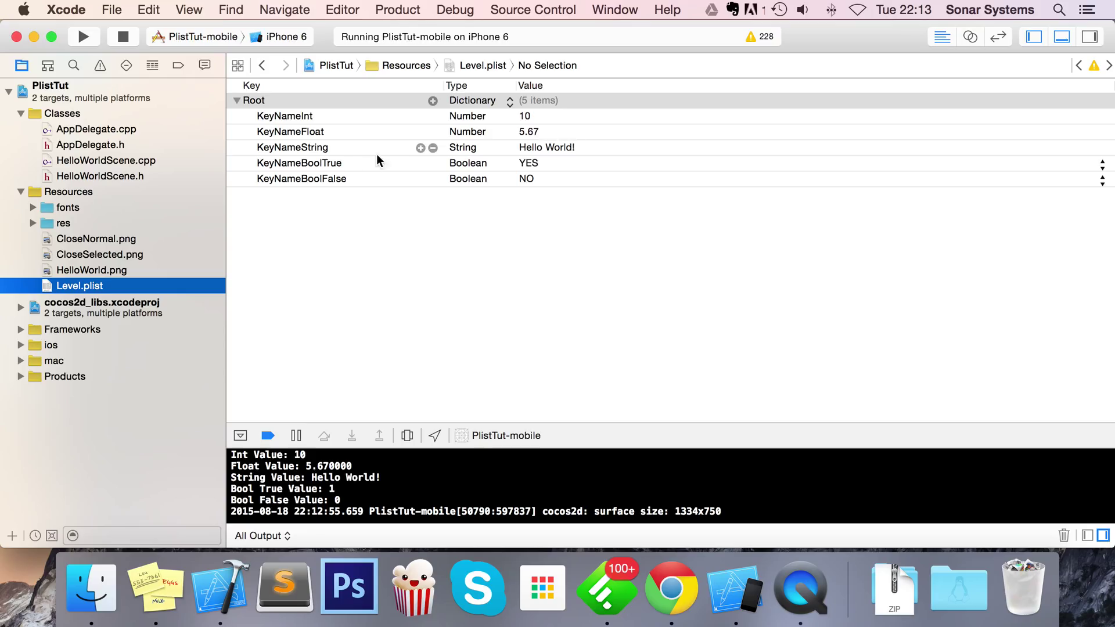
mouse_move(110, 164)
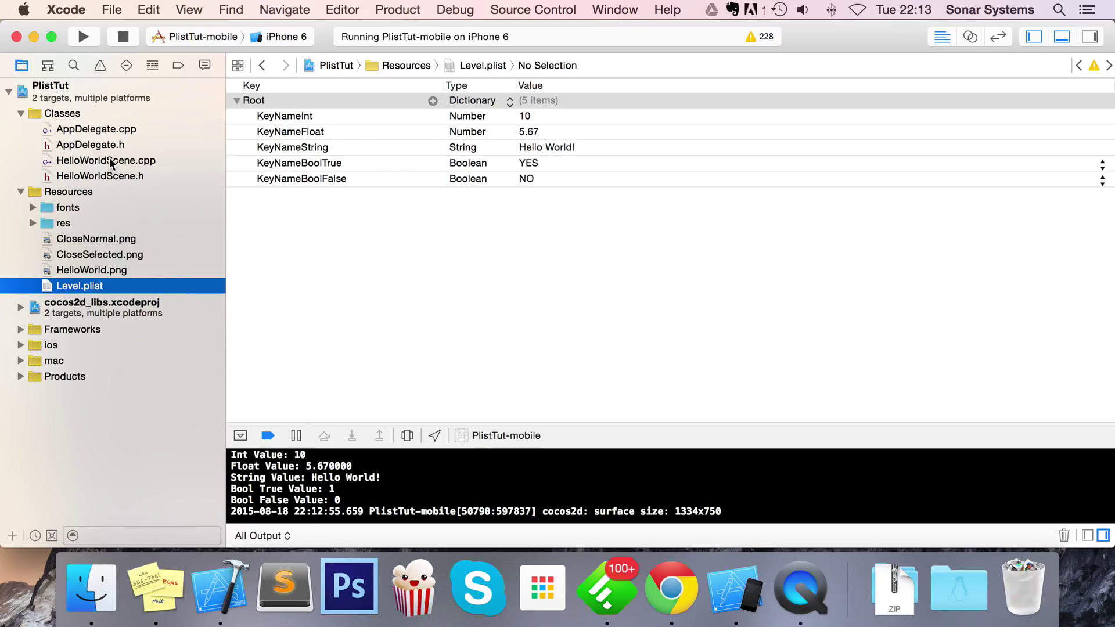
click(106, 160)
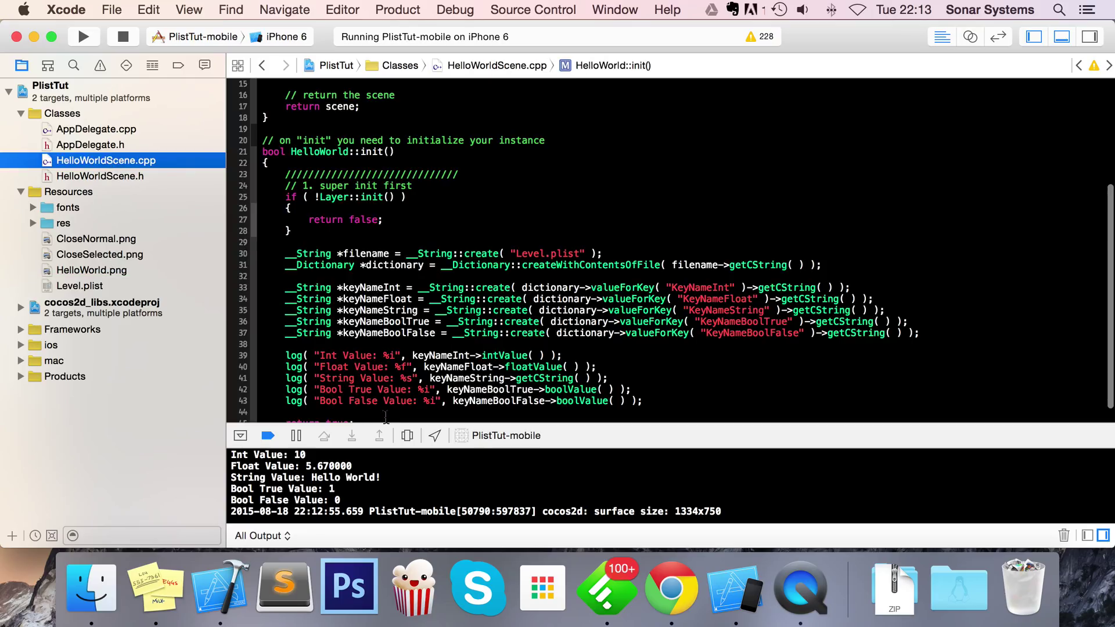
click(79, 285)
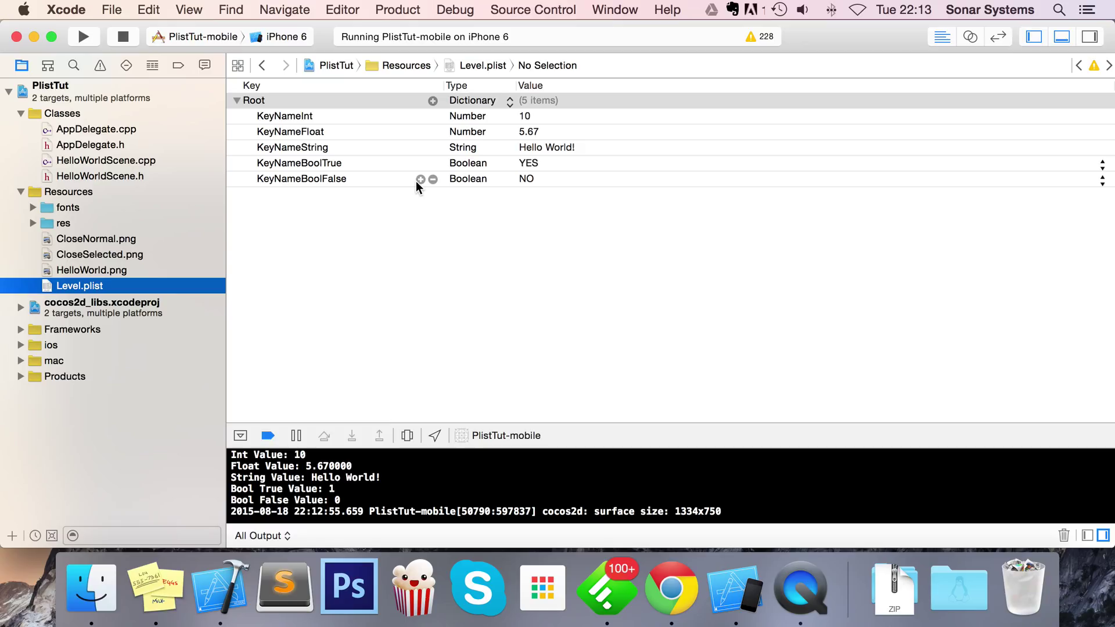
click(105, 160)
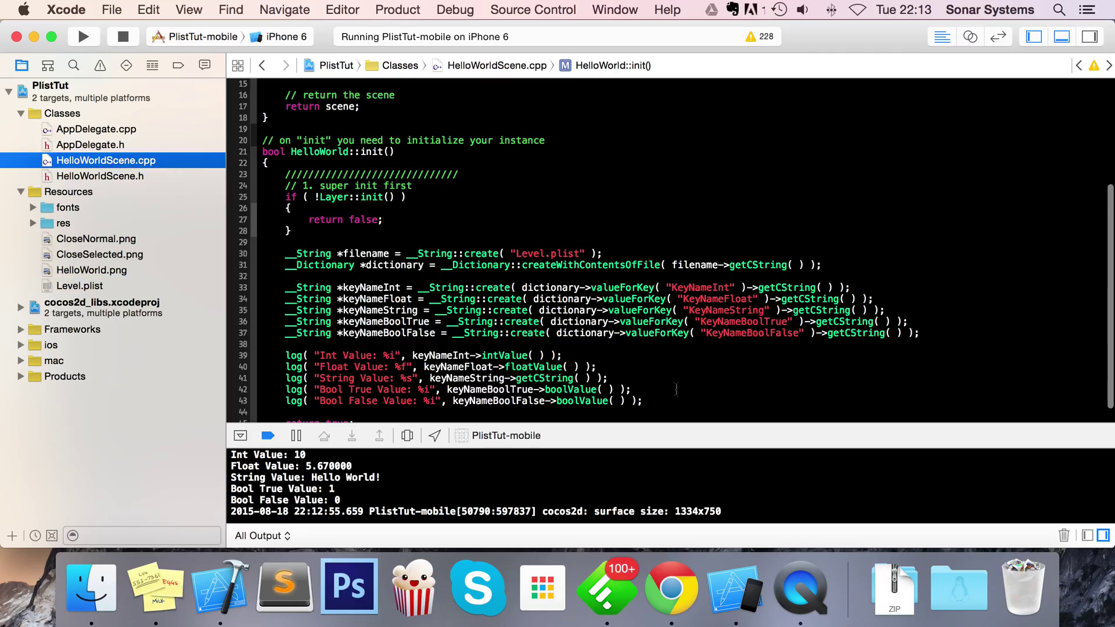
drag(359, 288, 629, 390)
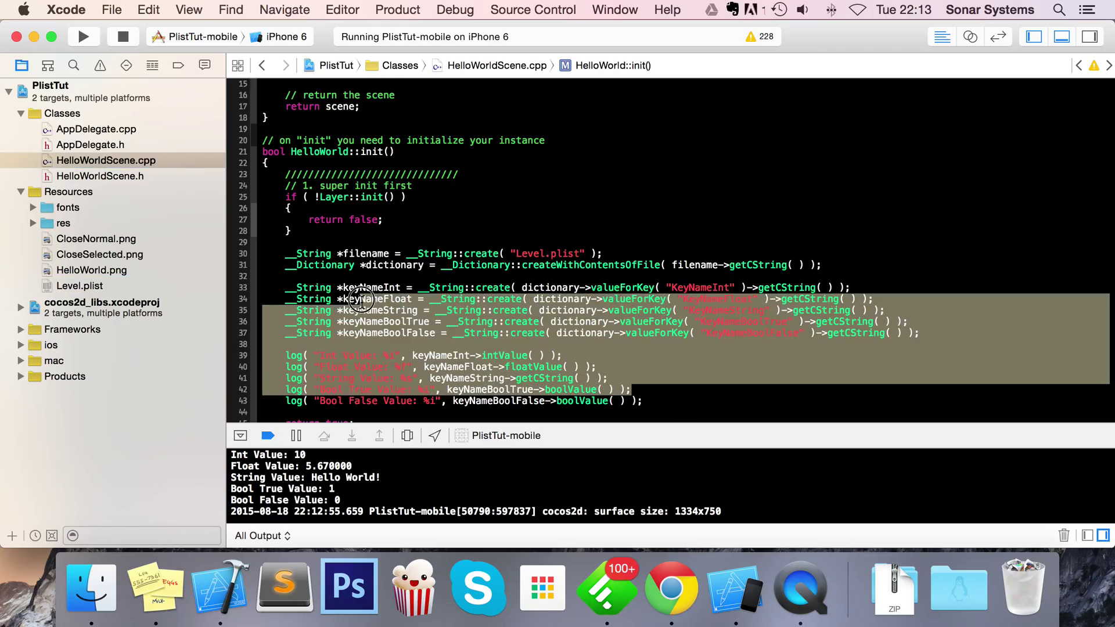